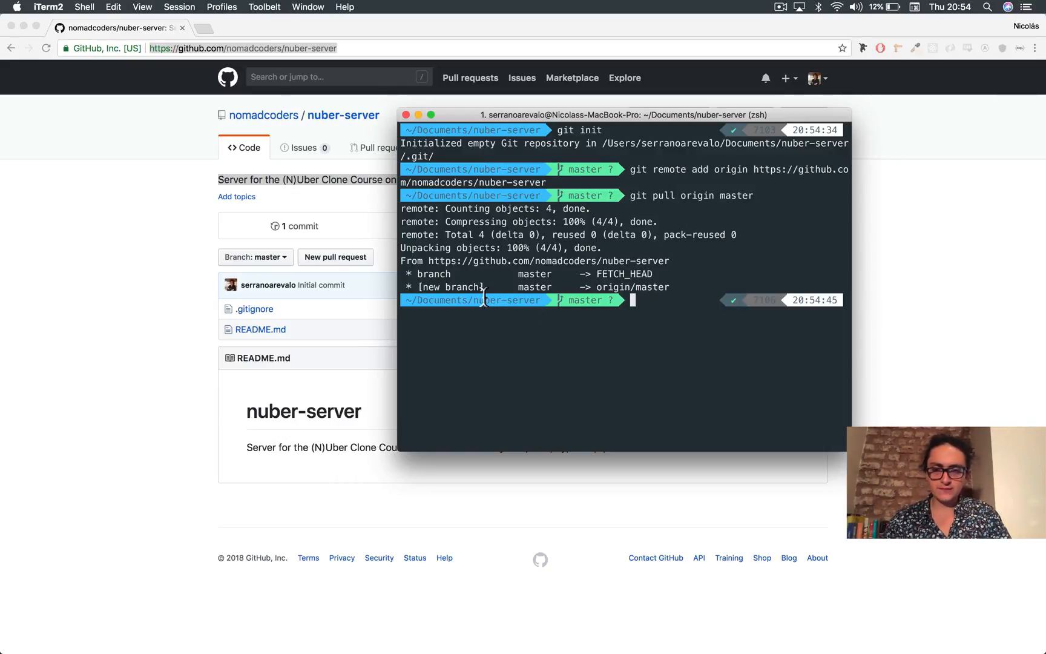
Step: Open the nuber-server project folder from iTerm2 in VS Code
double_click(508, 195)
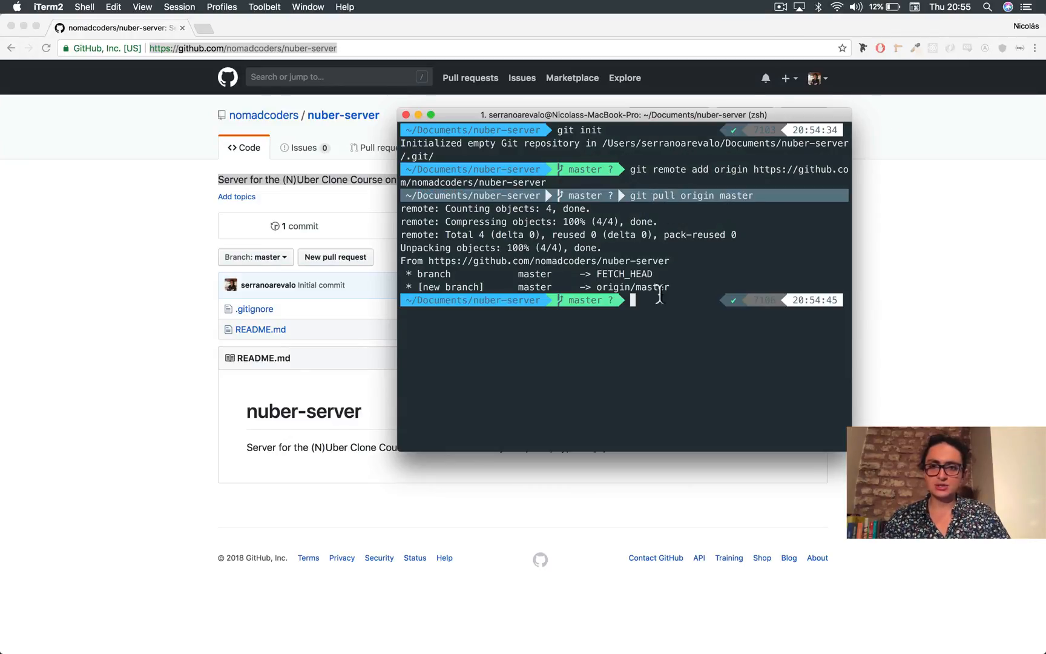
type("ya")
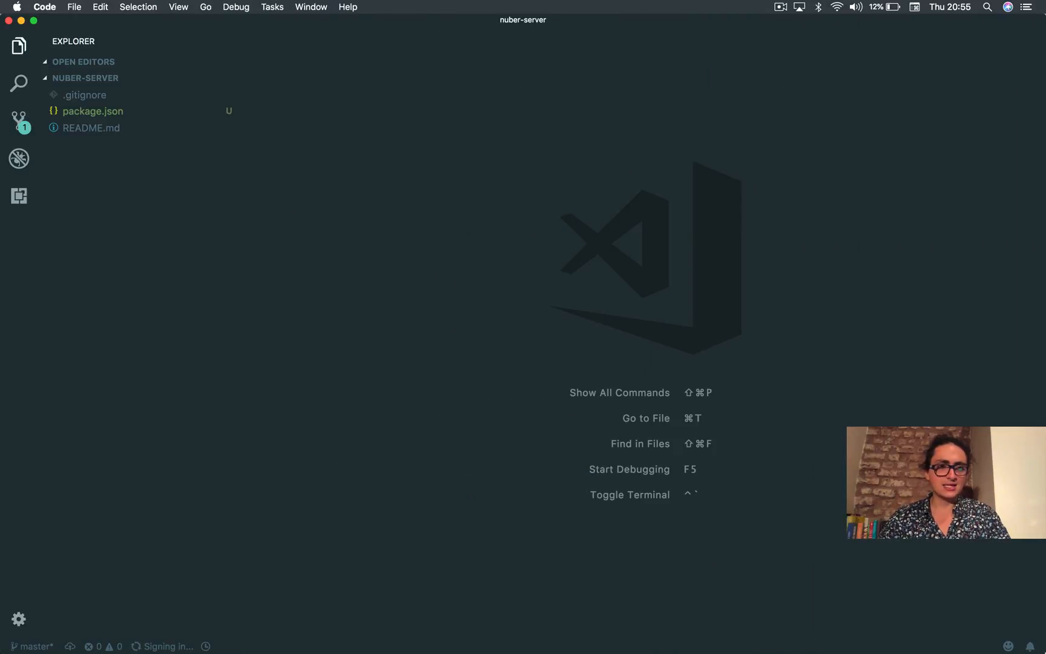
Step: Run yarn add typescript ts-node nodemon --dev with package.json open to watch the dependencies
left_click(91, 127)
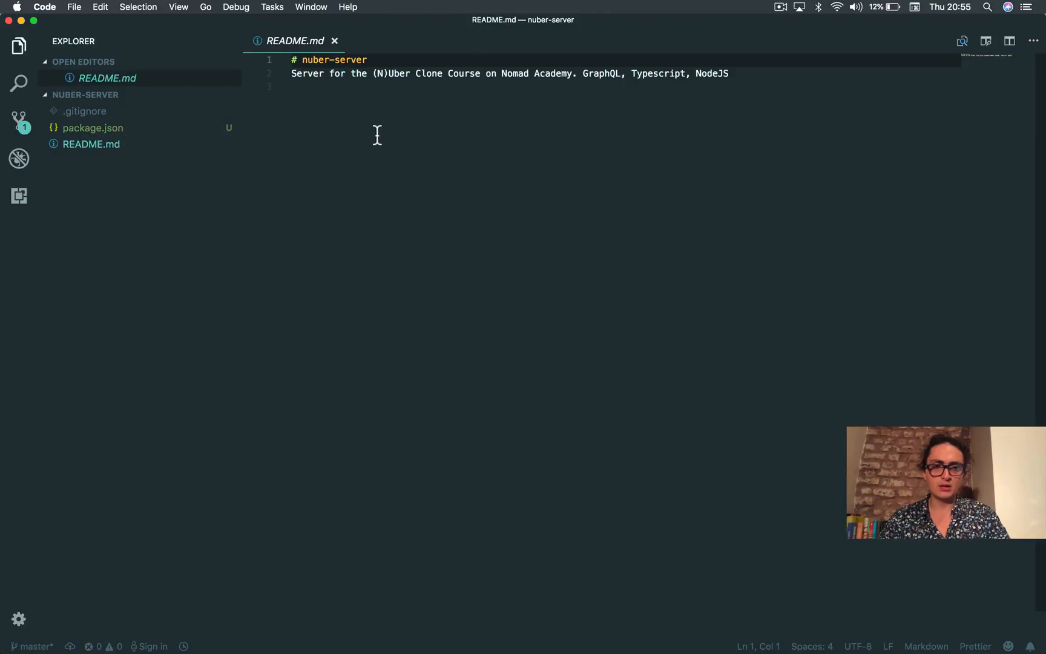
left_click(92, 127)
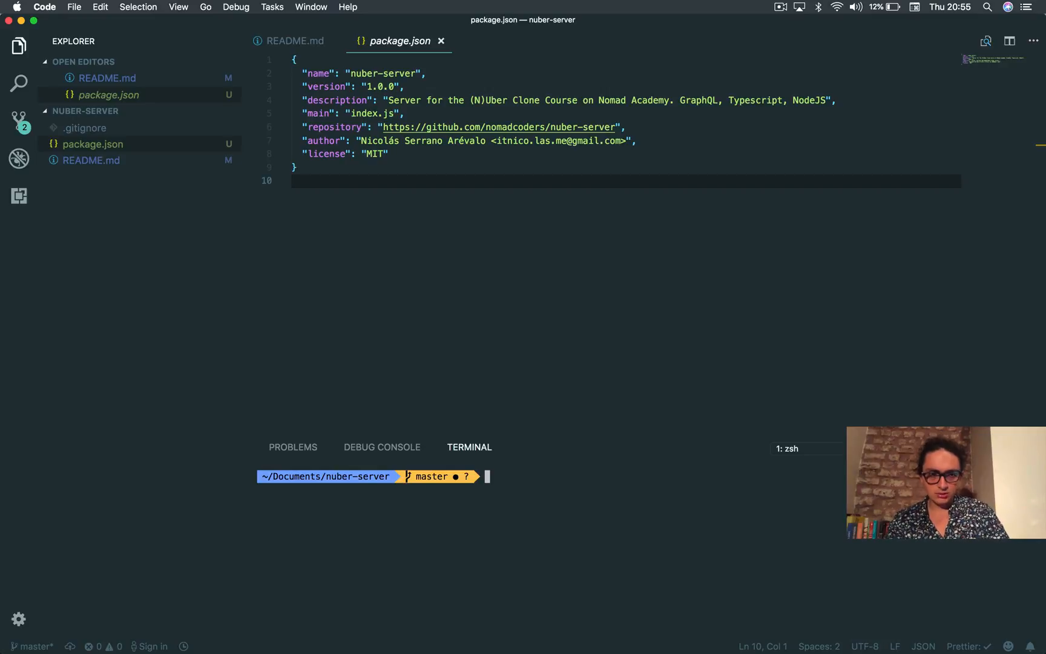
type("yarn add typescr")
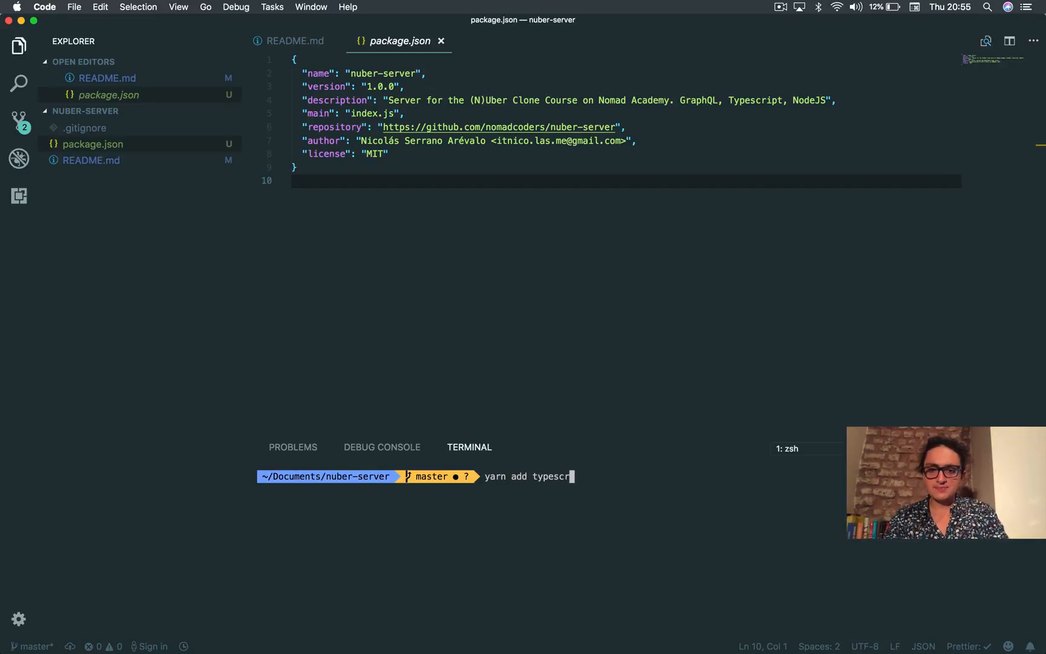
type("ipt ts-")
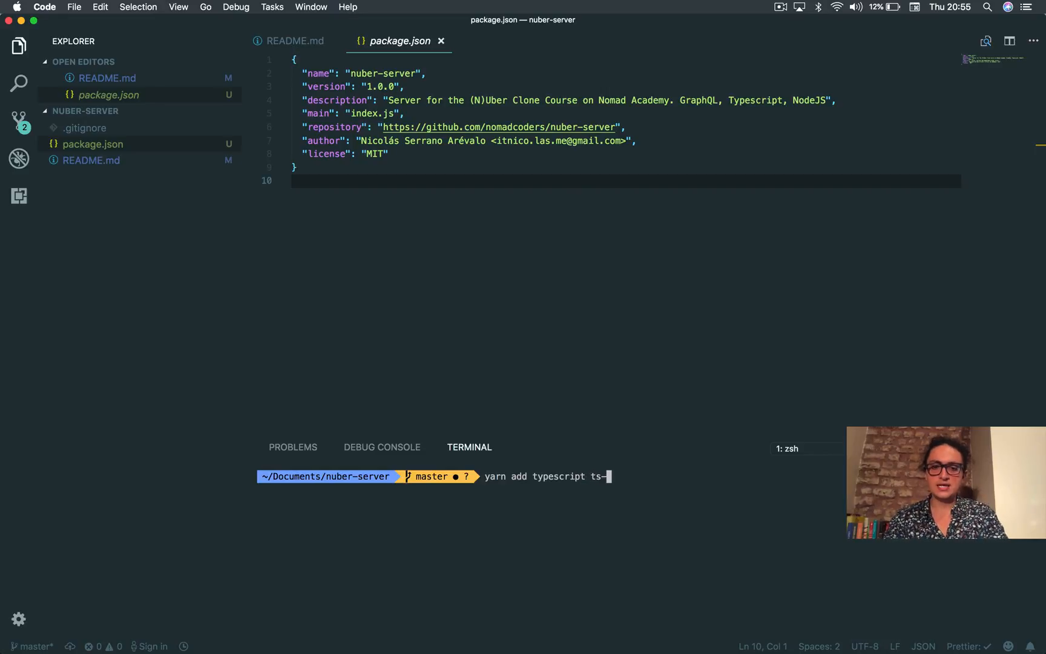
type("node")
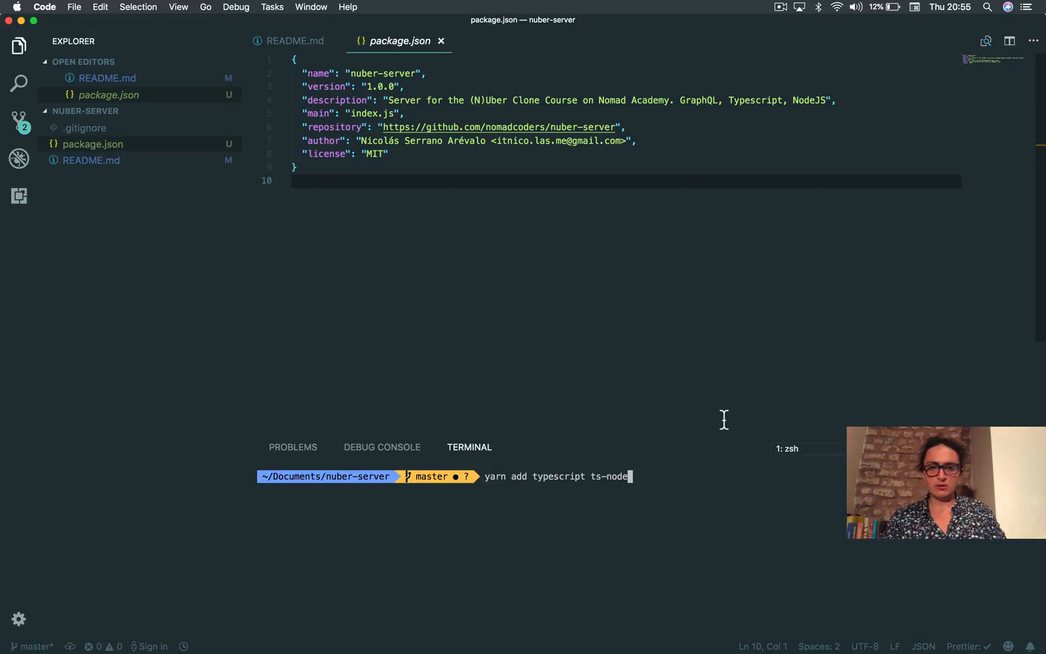
type("--dev")
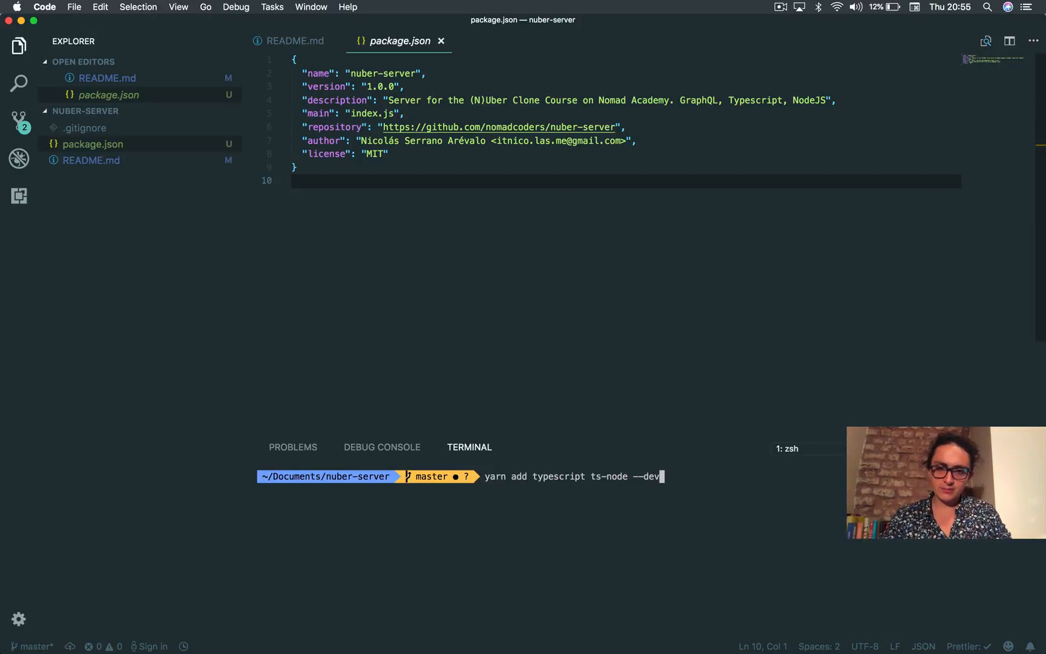
type("nodemom")
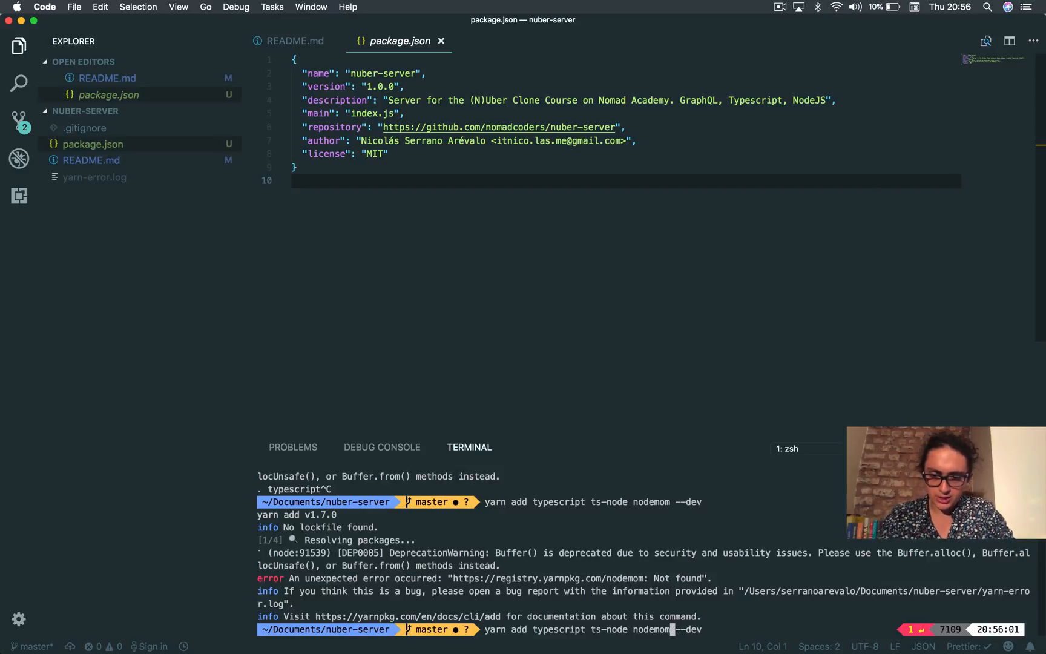
type("n")
key("Return")
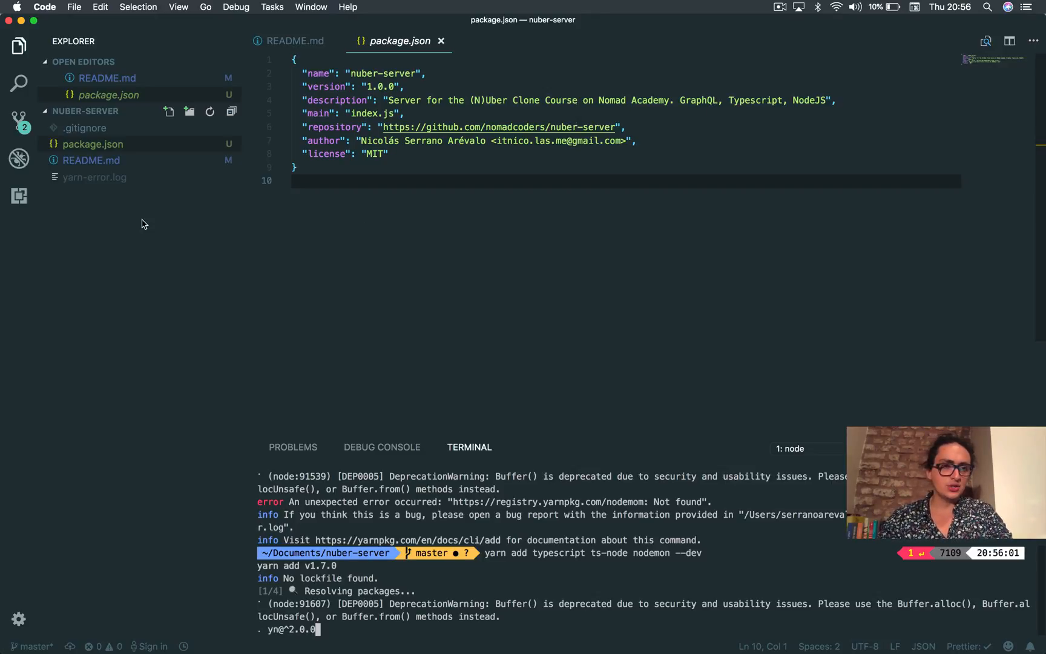
Step: Delete the leftover yarn-error.log from the project
right_click(94, 176)
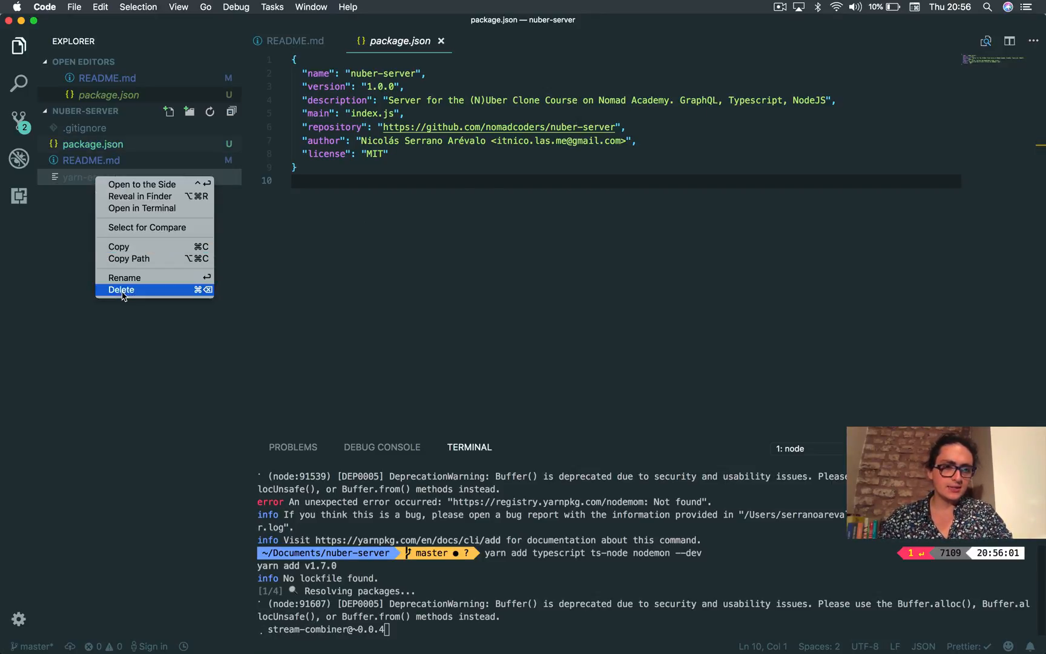
left_click(121, 289)
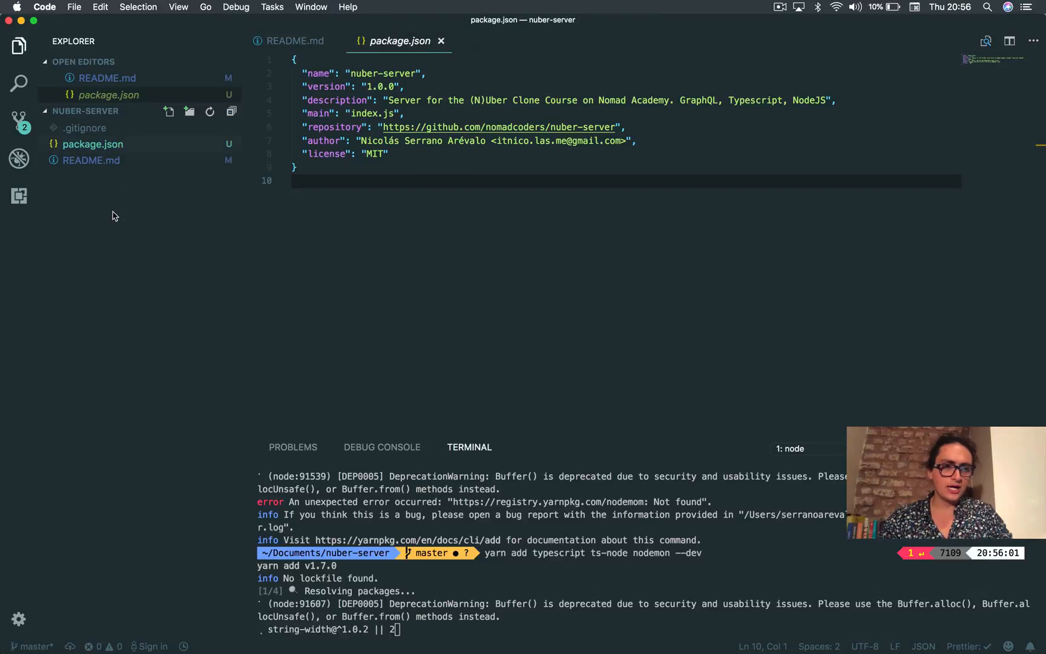
left_click(779, 7)
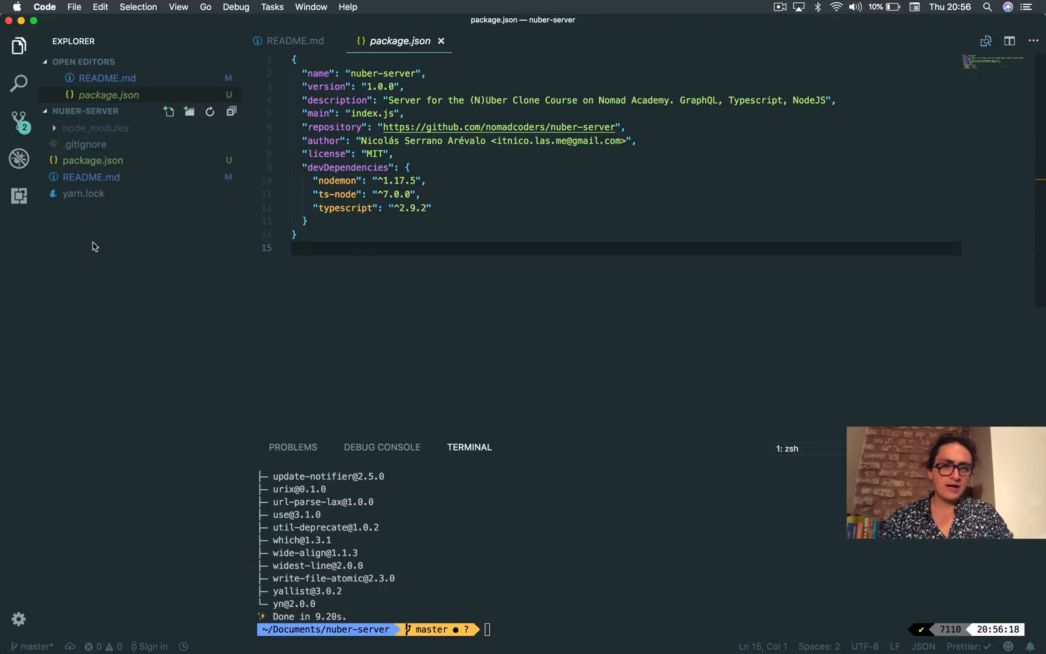
Step: Create a src folder and empty tsconfig.json and tslint.json files, then open tsconfig.json
left_click(169, 111)
type("src")
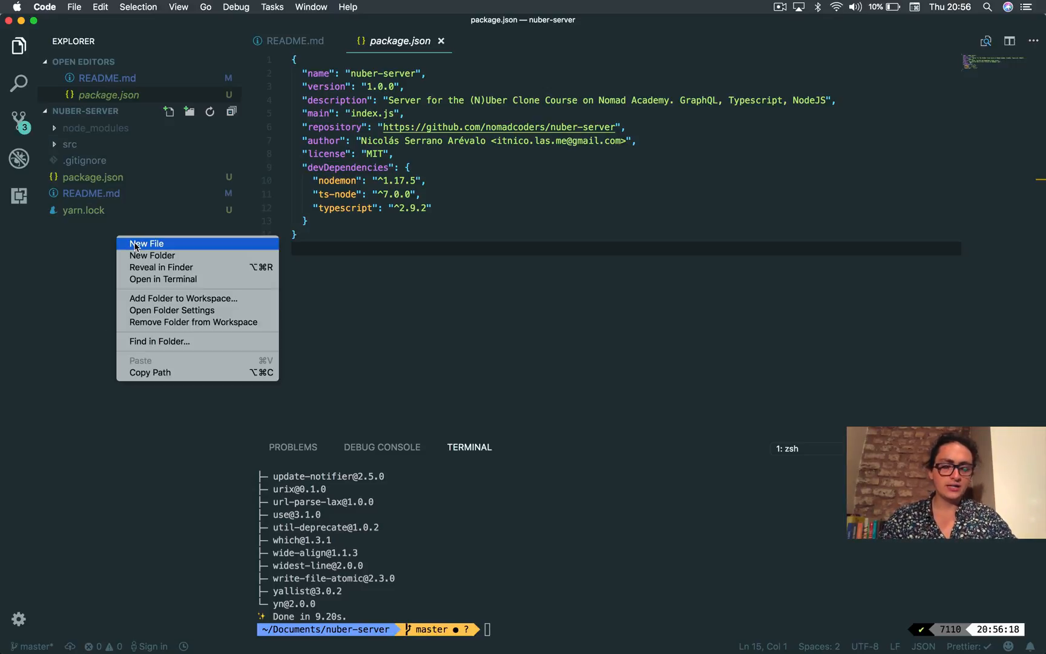
left_click(146, 243)
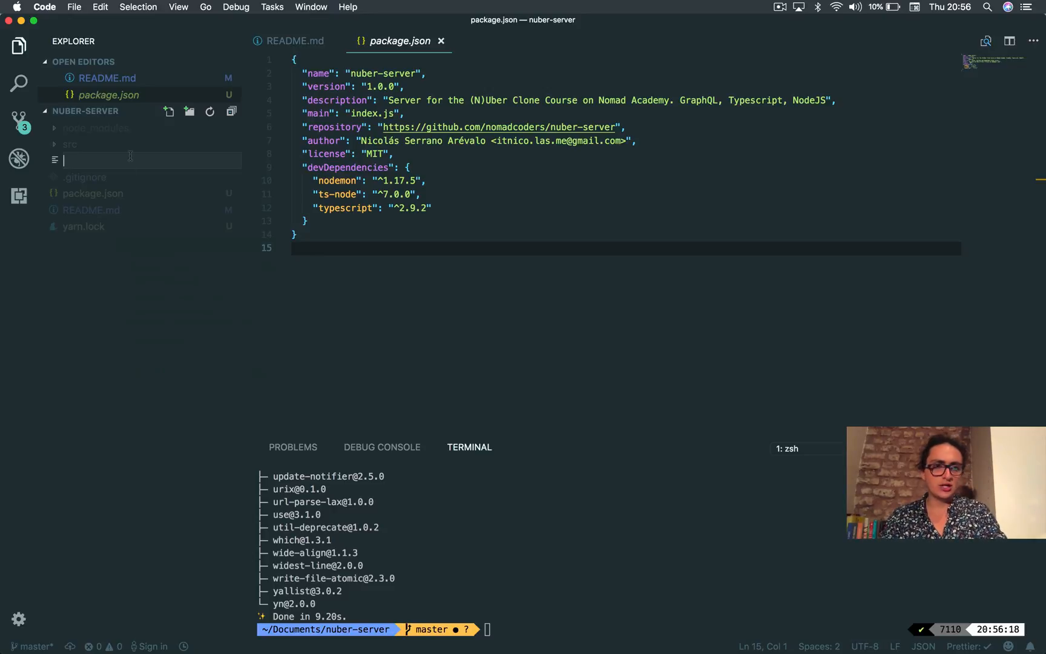
type("tsconfig.j")
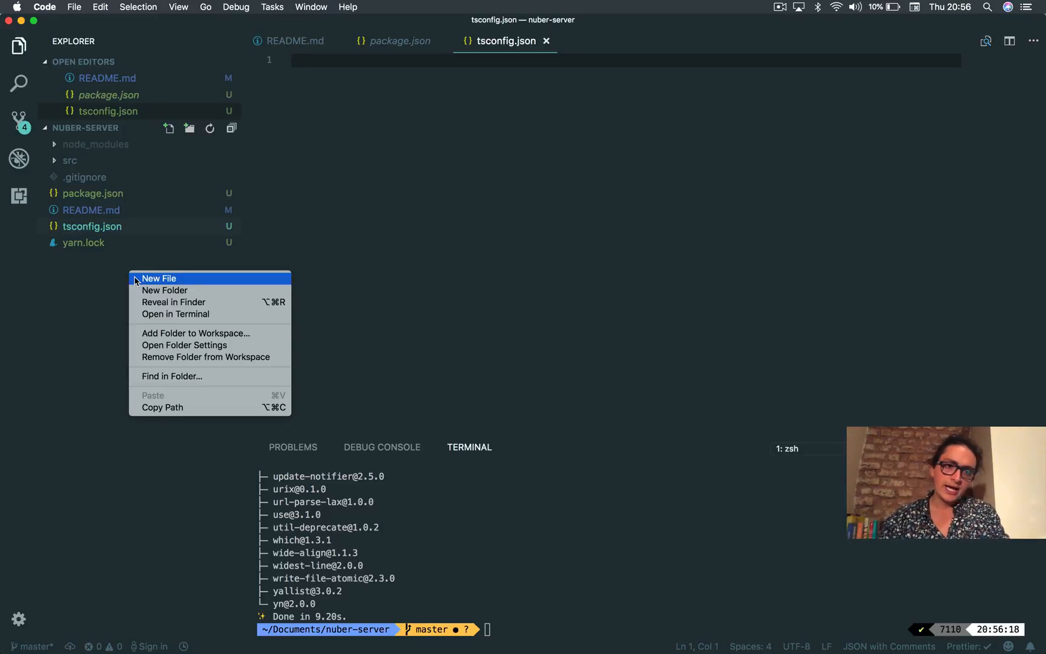
left_click(158, 278)
type("tslint.json")
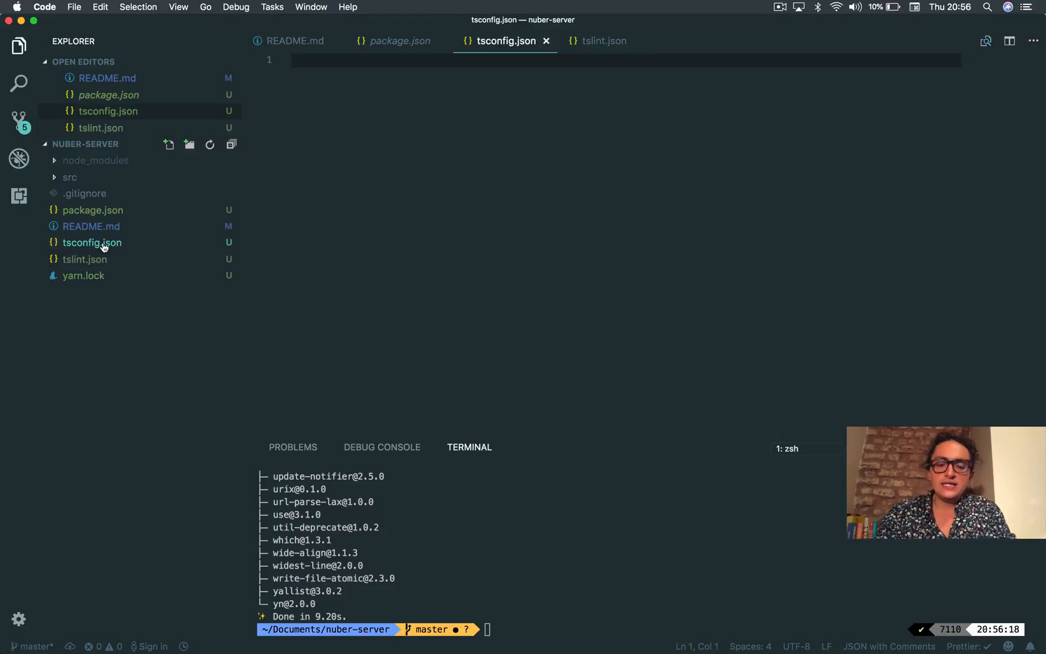
left_click(86, 259)
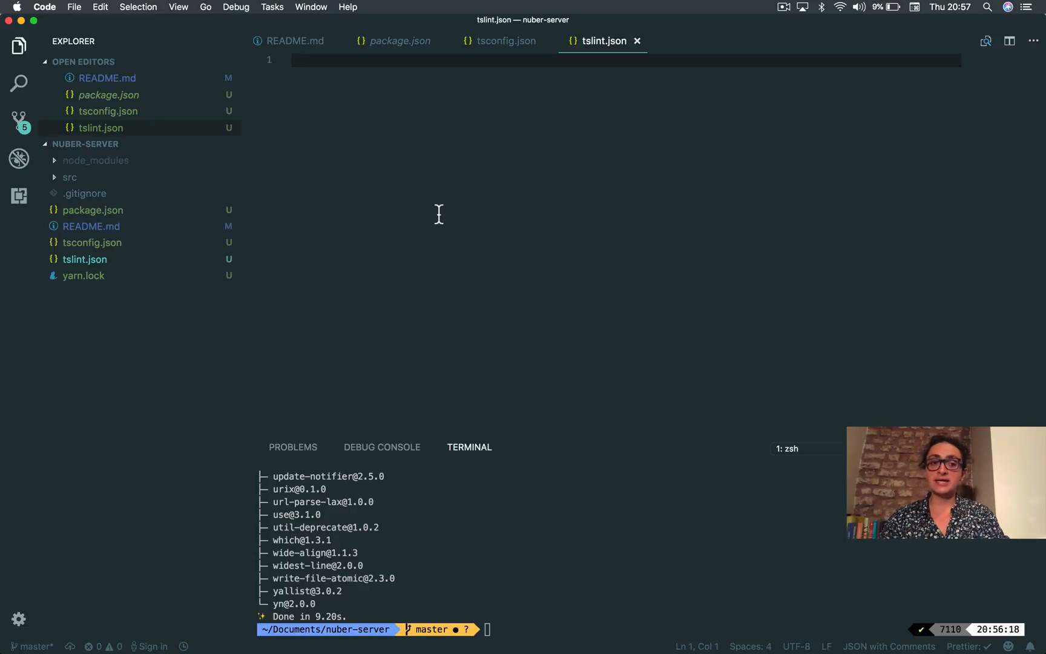
mouse_move(358, 135)
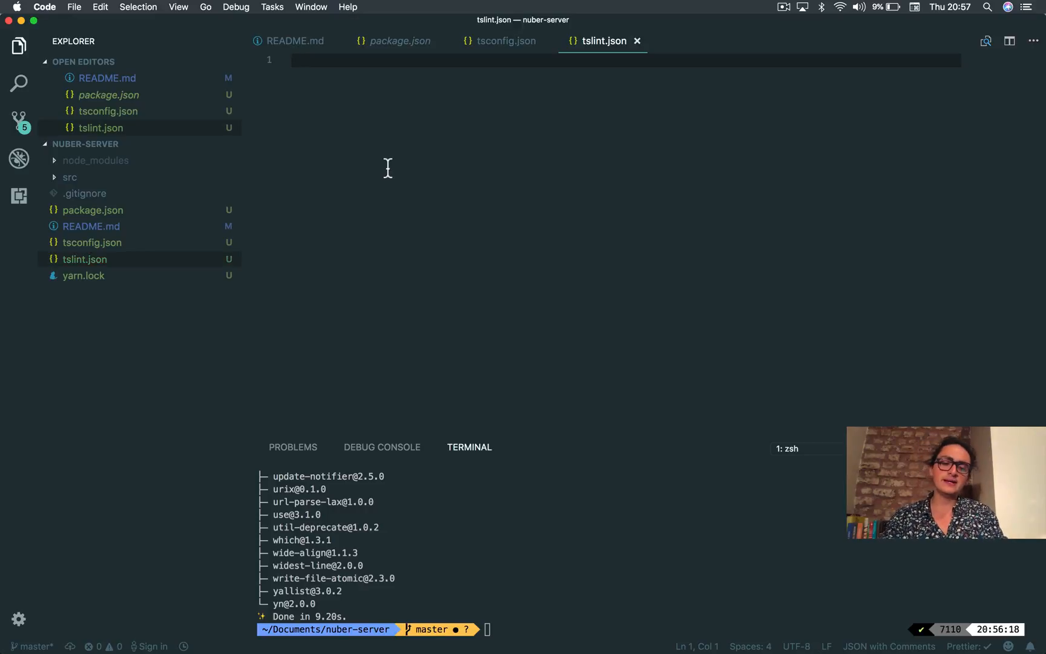
Step: In tslint.json, type a test line const hello = "hello"; and erase it again
type("he")
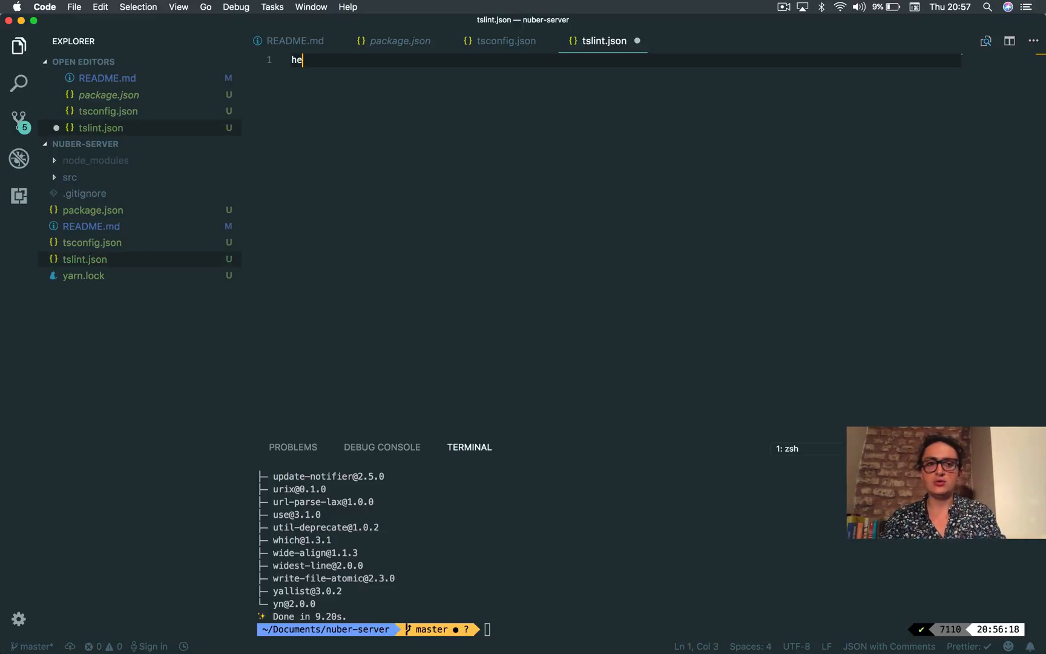
type("const hel")
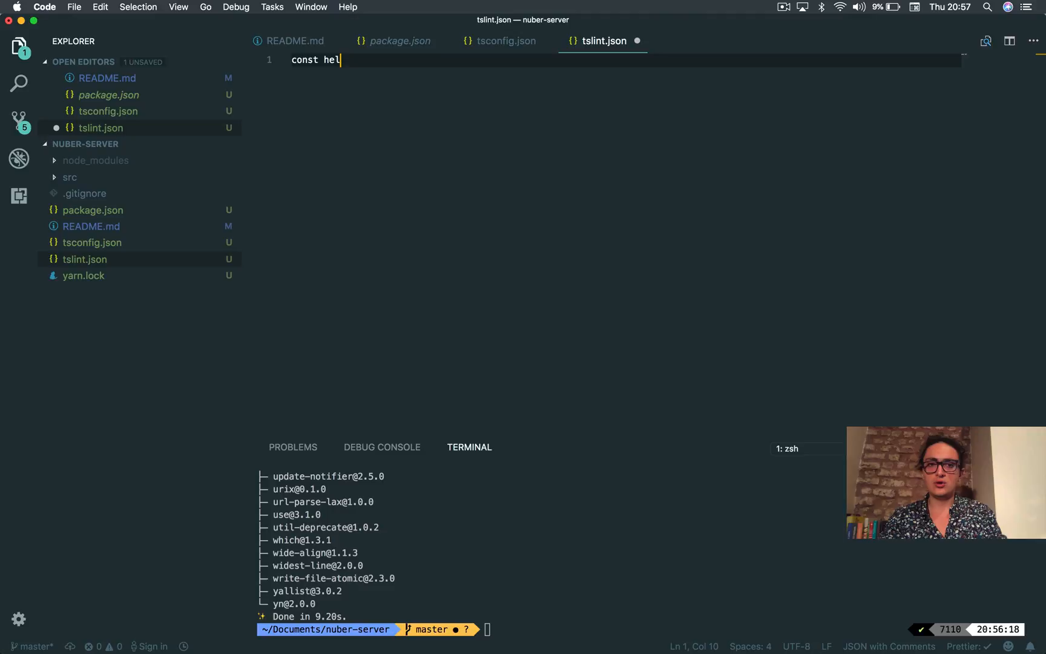
type("lo = \"\"")
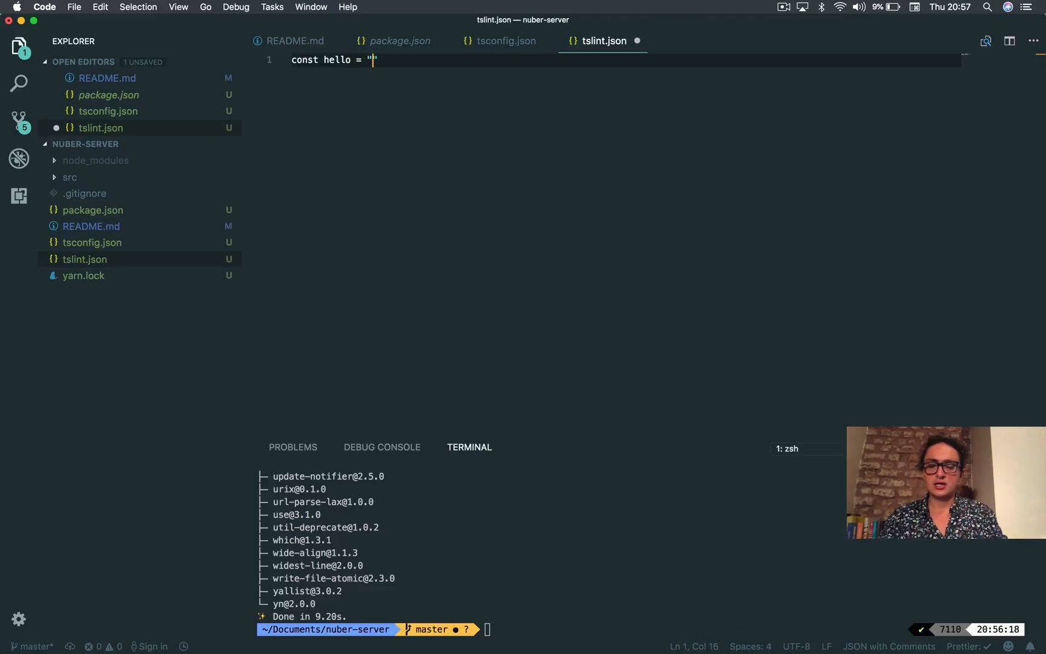
type("hello\";")
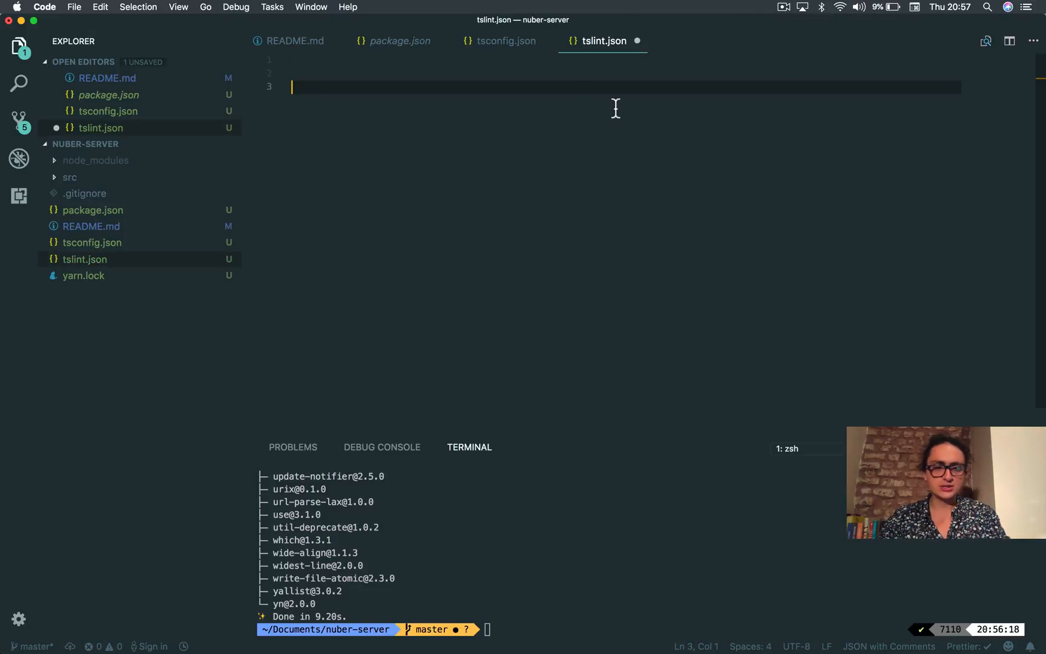
Step: Review tsconfig.json compiler options and tslint.json rules, then start a yarn add command in the terminal
left_click(504, 41)
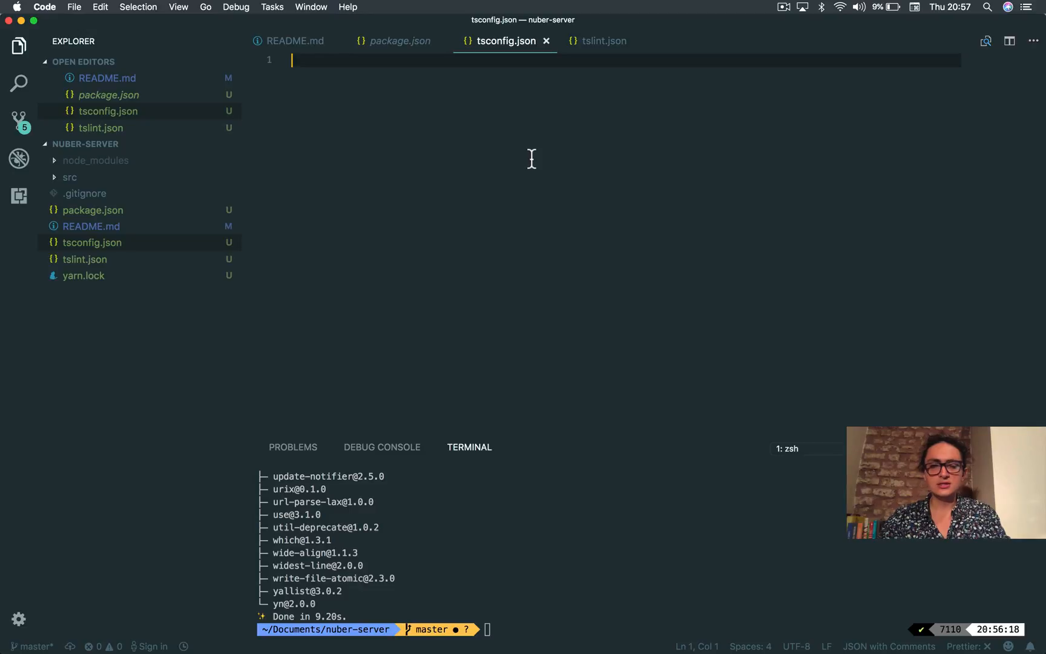
mouse_move(399, 169)
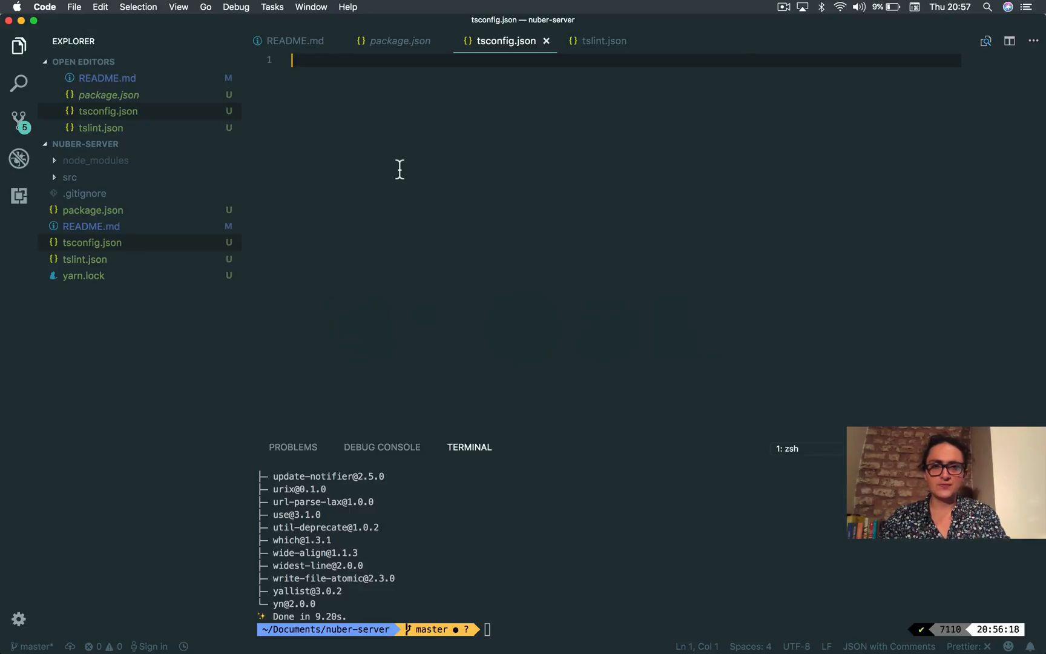
left_click(603, 42)
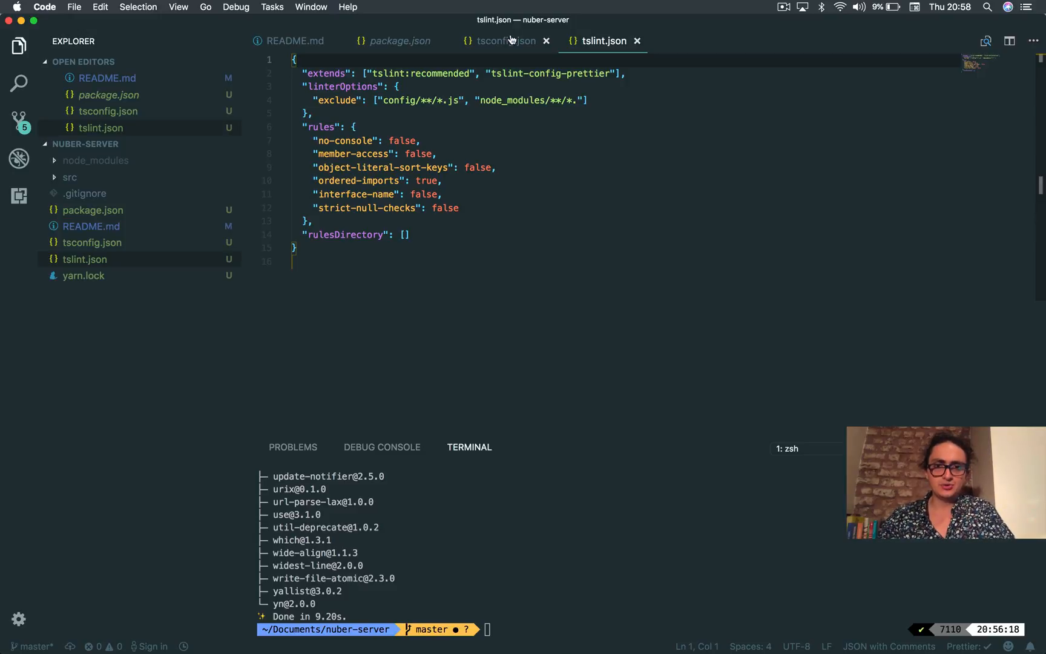
left_click(504, 41)
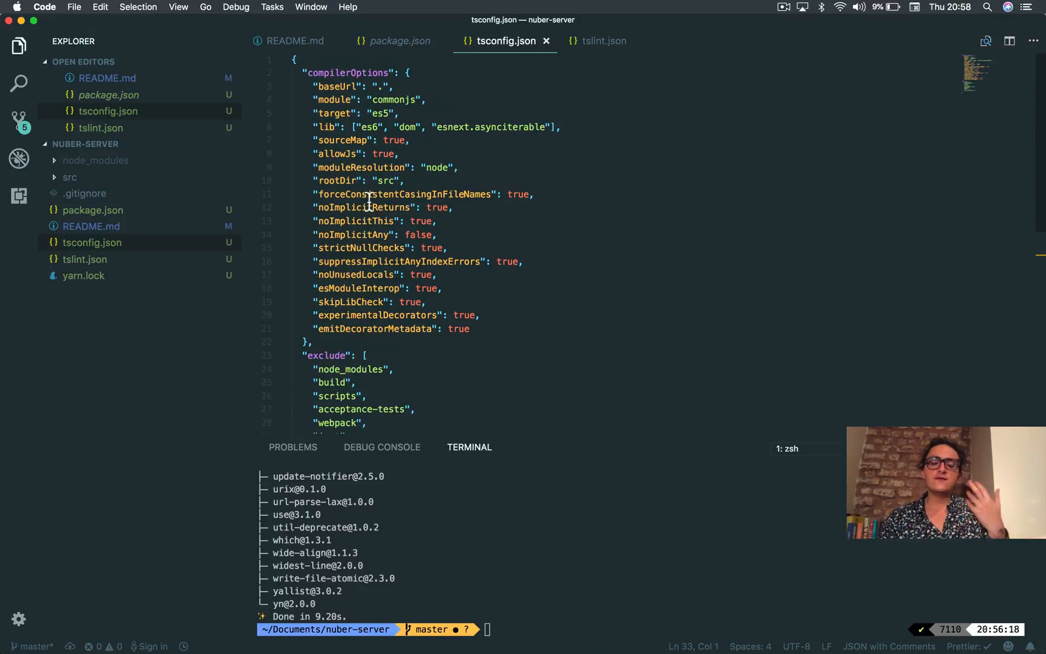
left_click(603, 41)
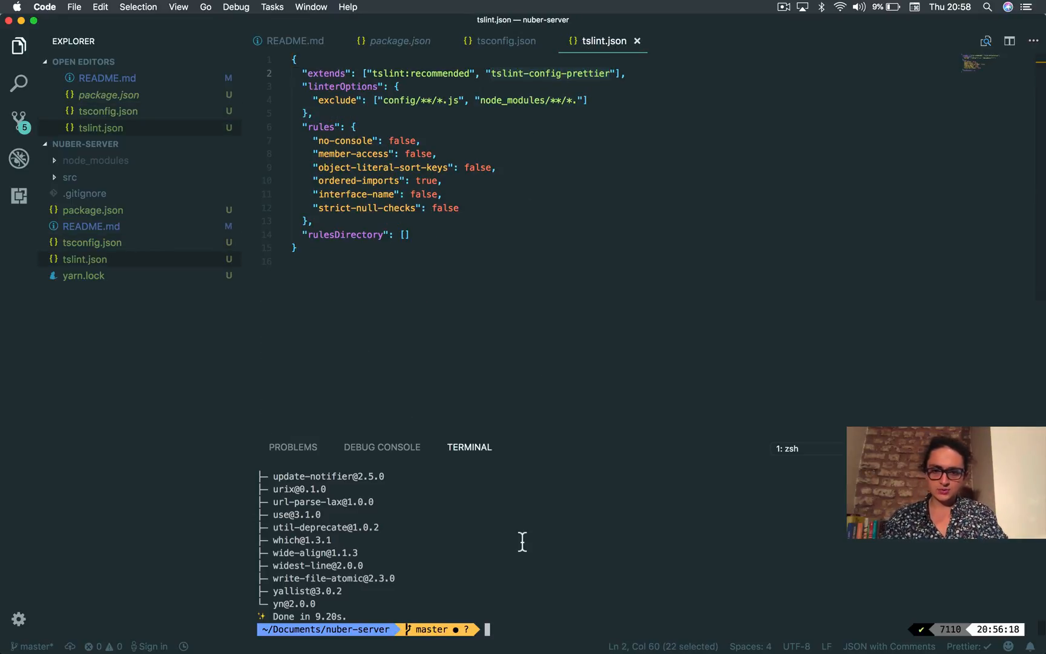
type("yarn add")
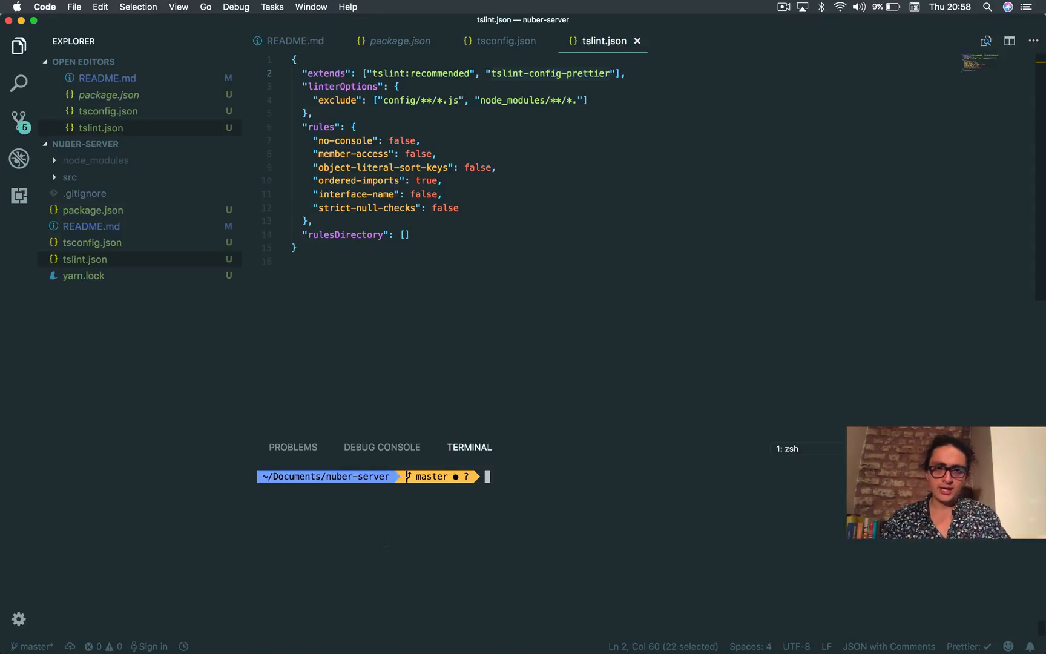
left_click(506, 41)
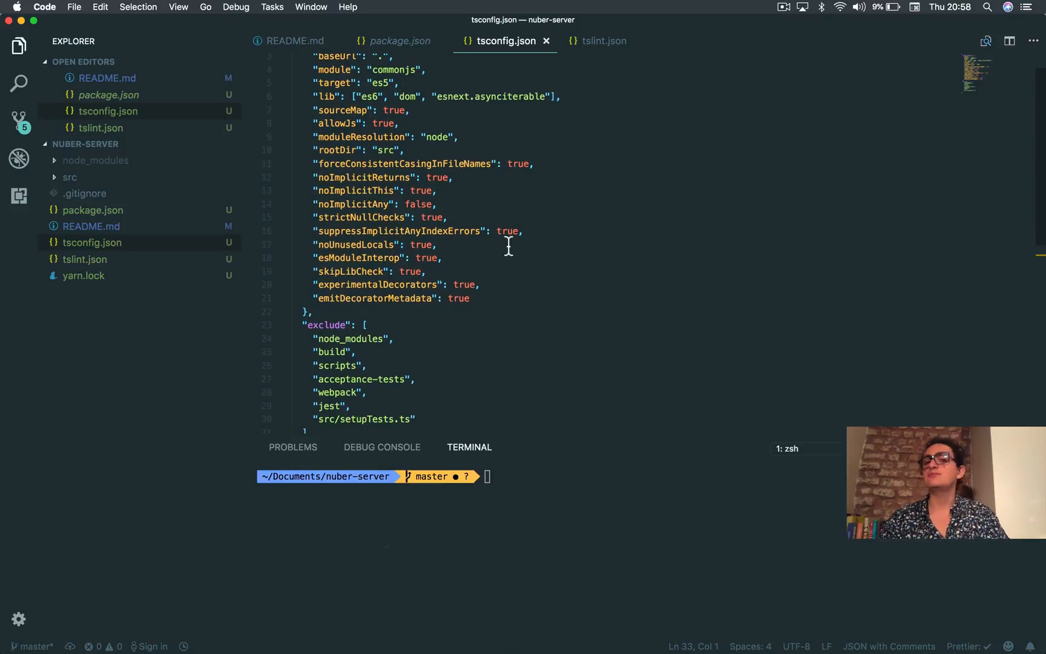
mouse_move(543, 225)
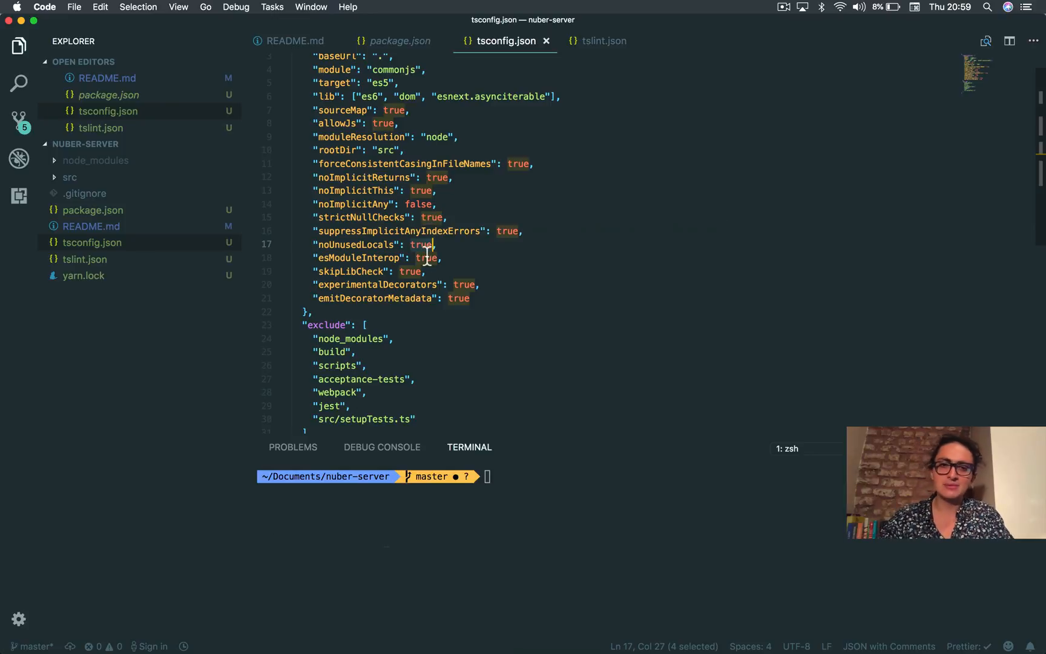
left_click(426, 258)
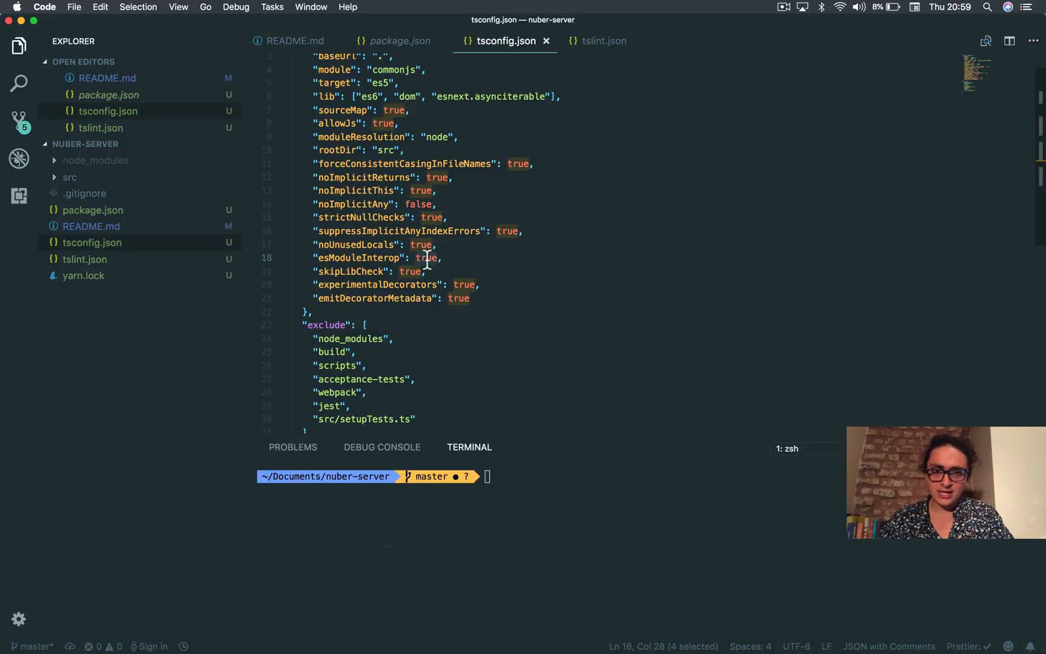
left_click(446, 217)
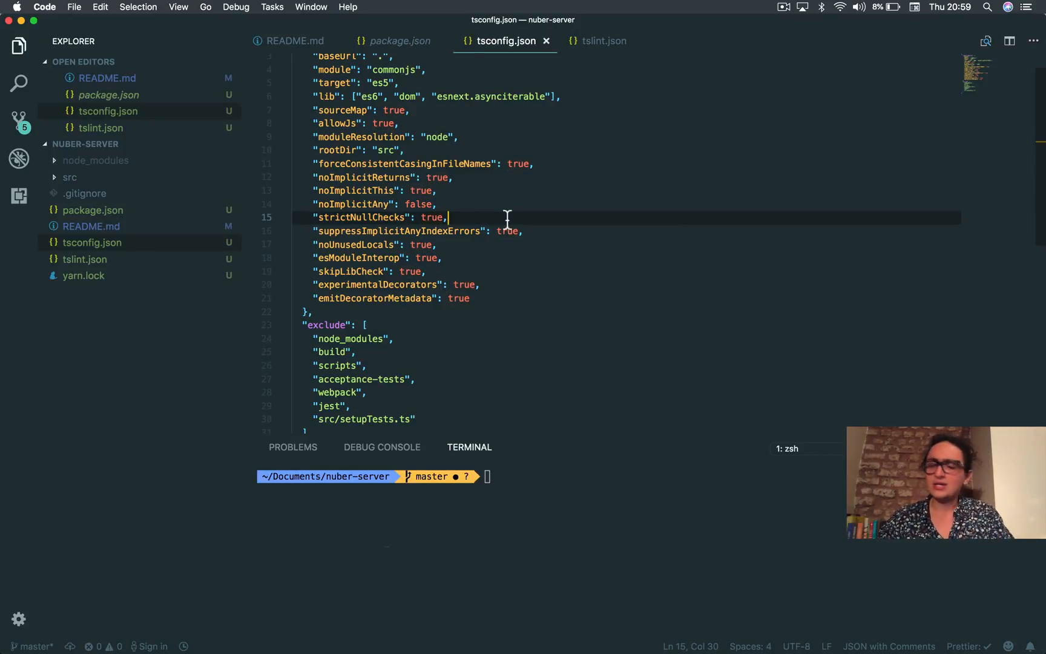
left_click(604, 41)
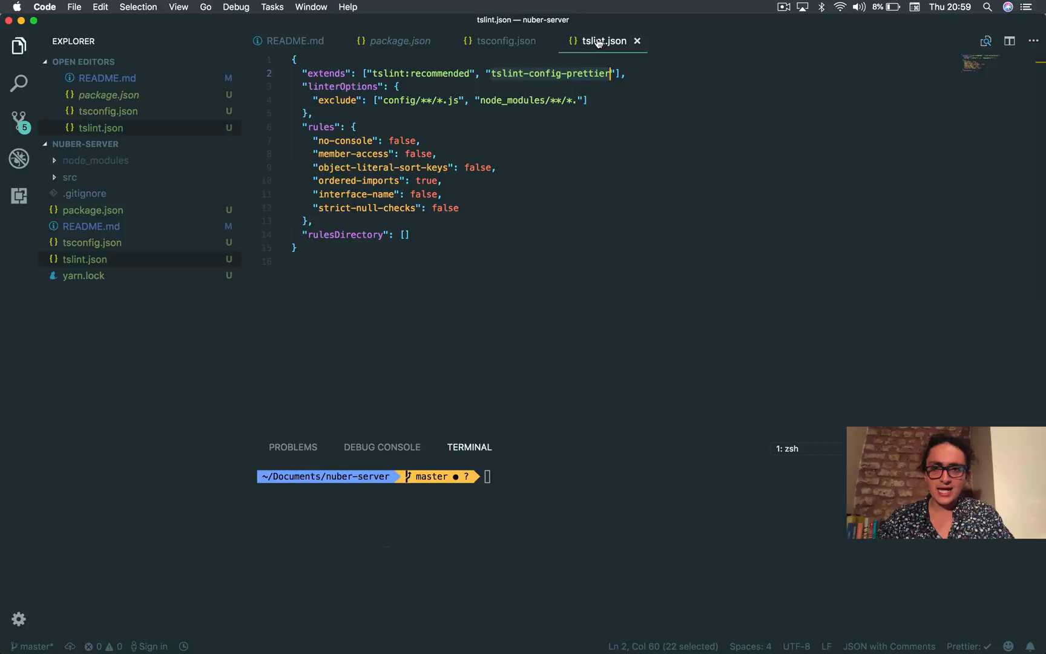
key("cmd+a")
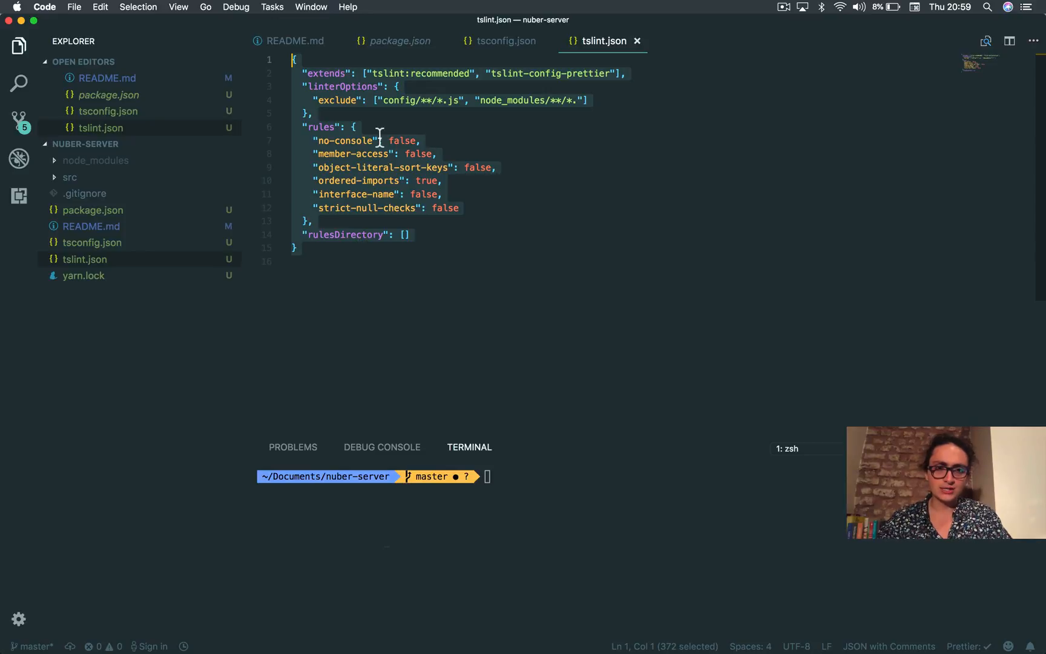
left_click(336, 141)
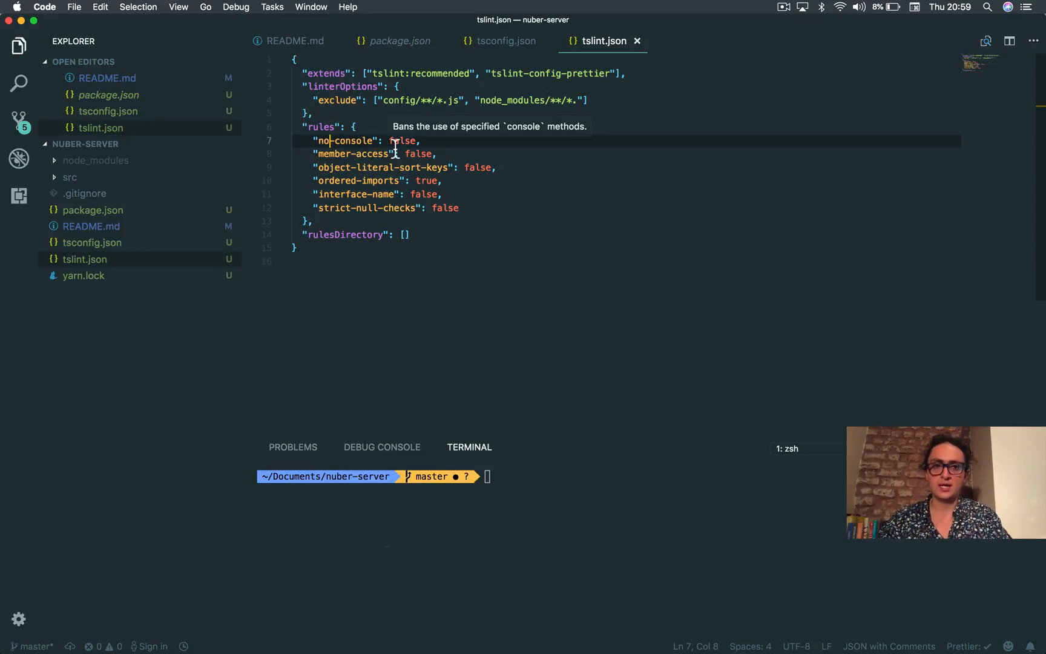
mouse_move(345, 74)
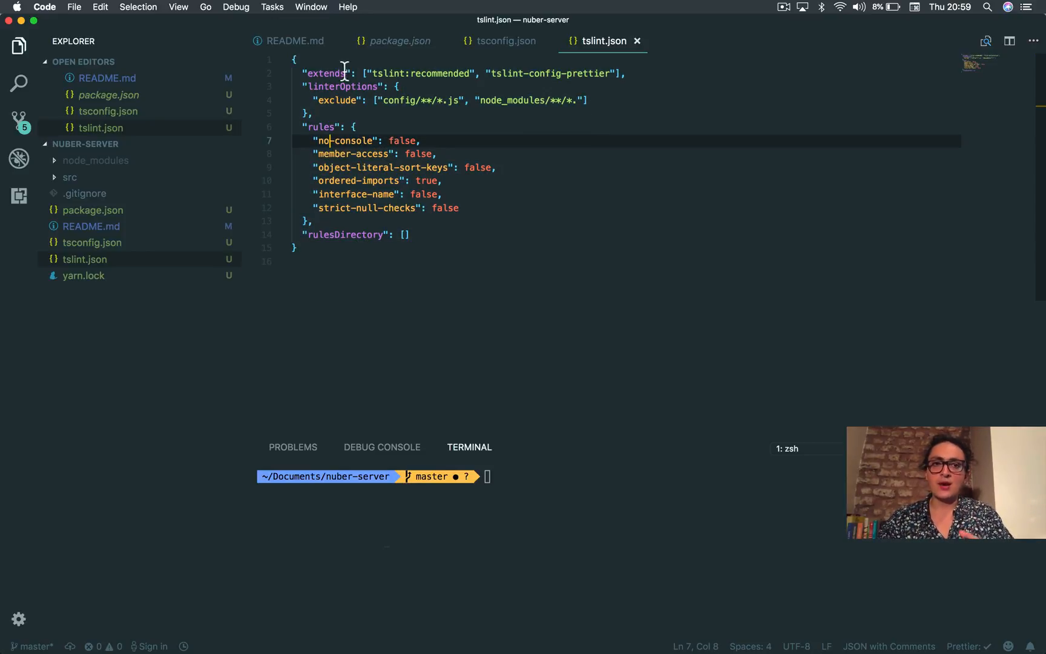
type("console.l")
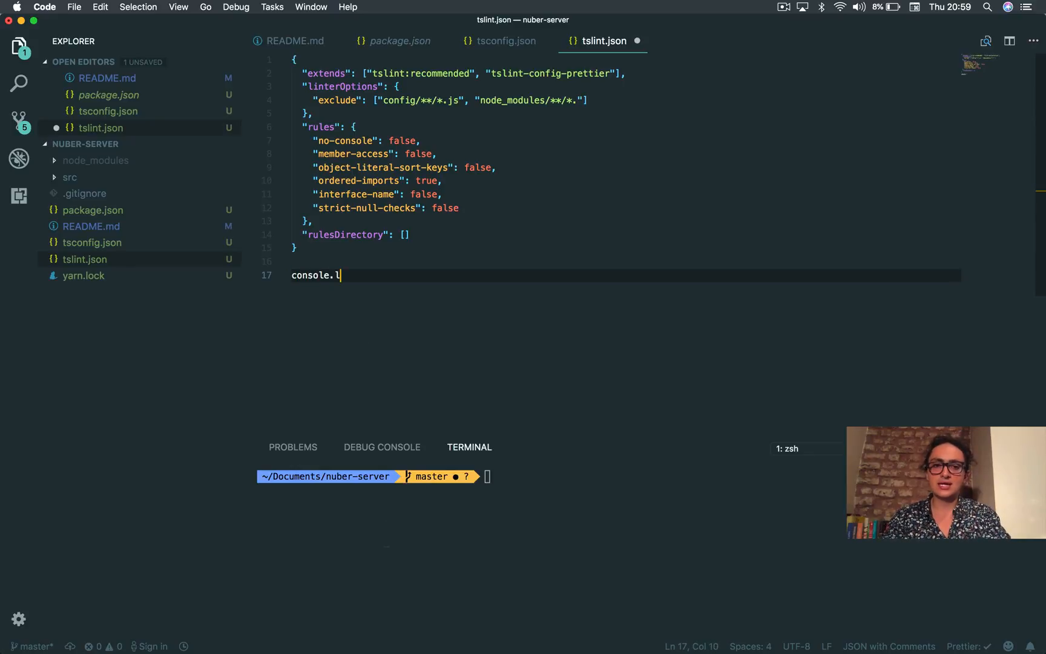
type("og()")
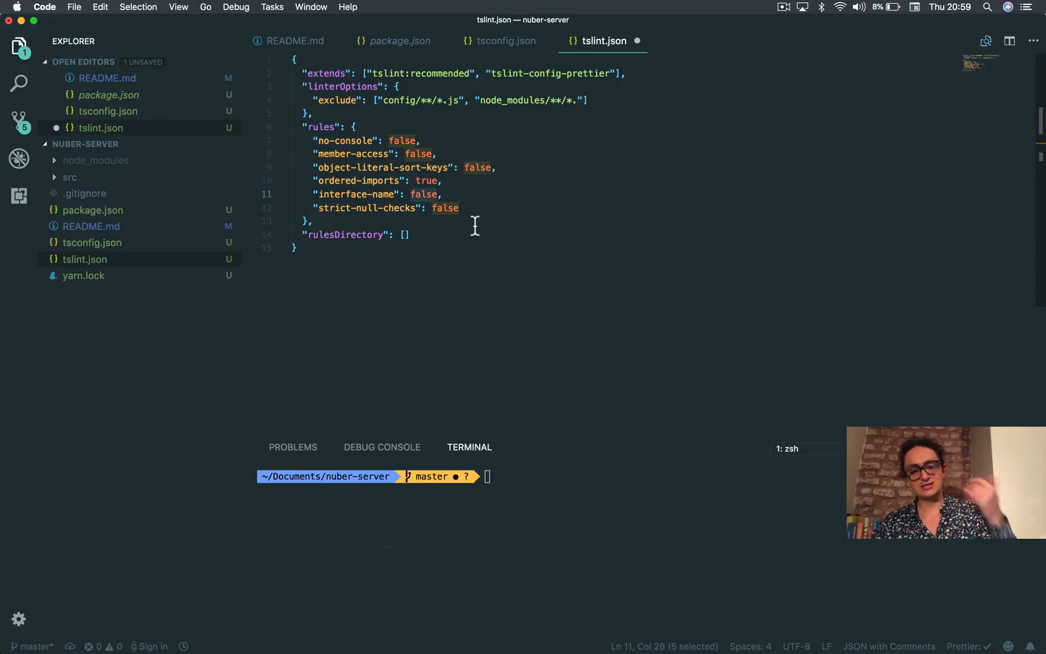
left_click(459, 207)
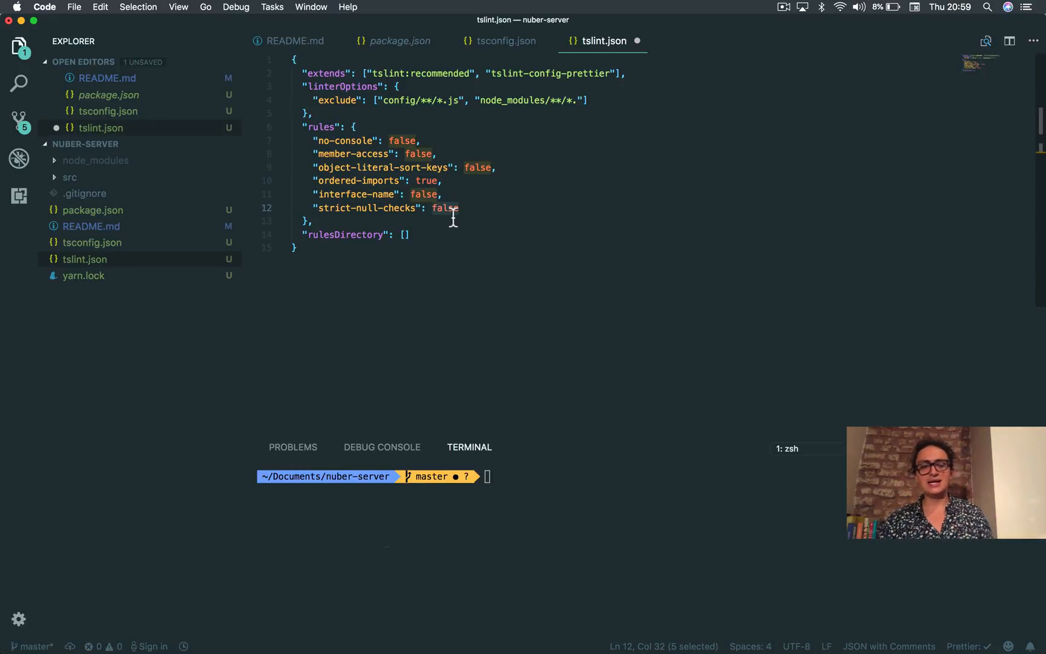
mouse_move(505, 41)
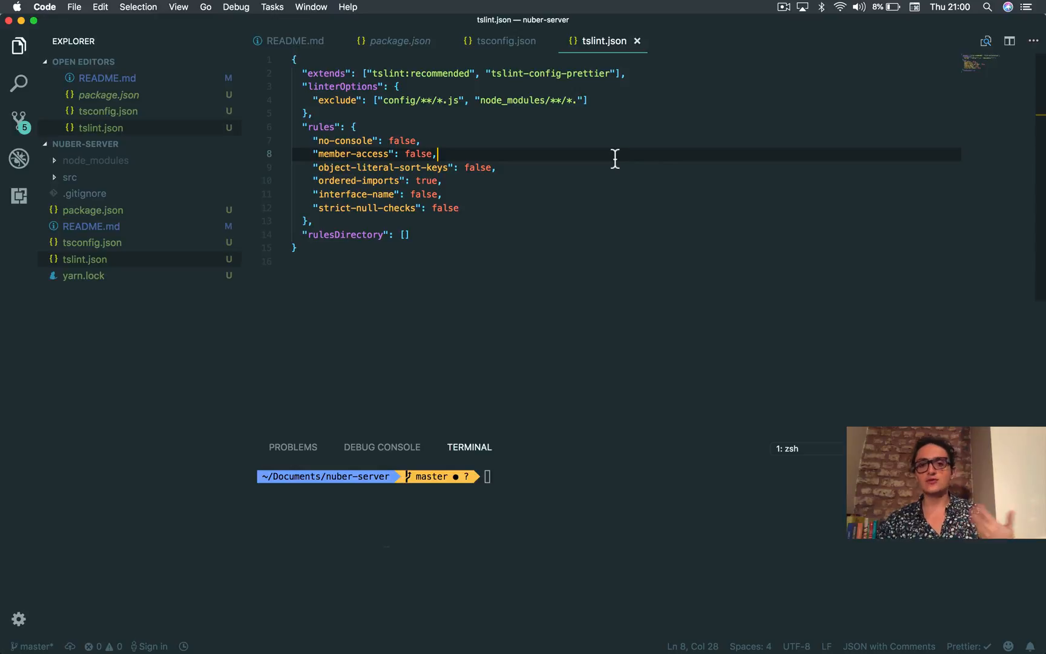
mouse_move(572, 132)
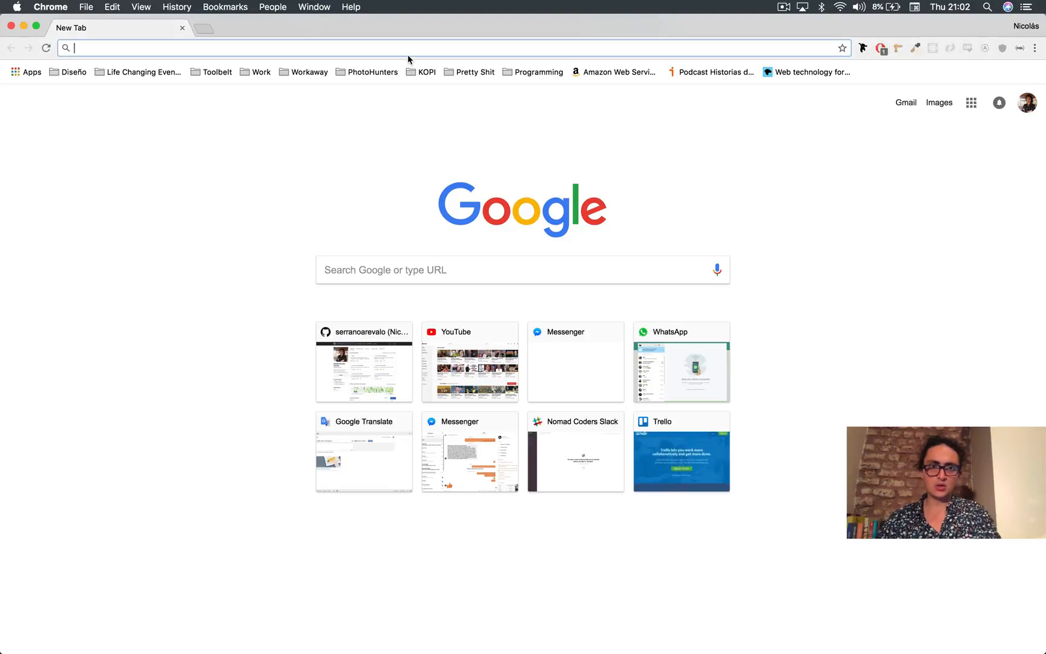
Step: Search Google for 'definitely typed' and open the DefinitelyTyped GitHub repository
type("deffinet")
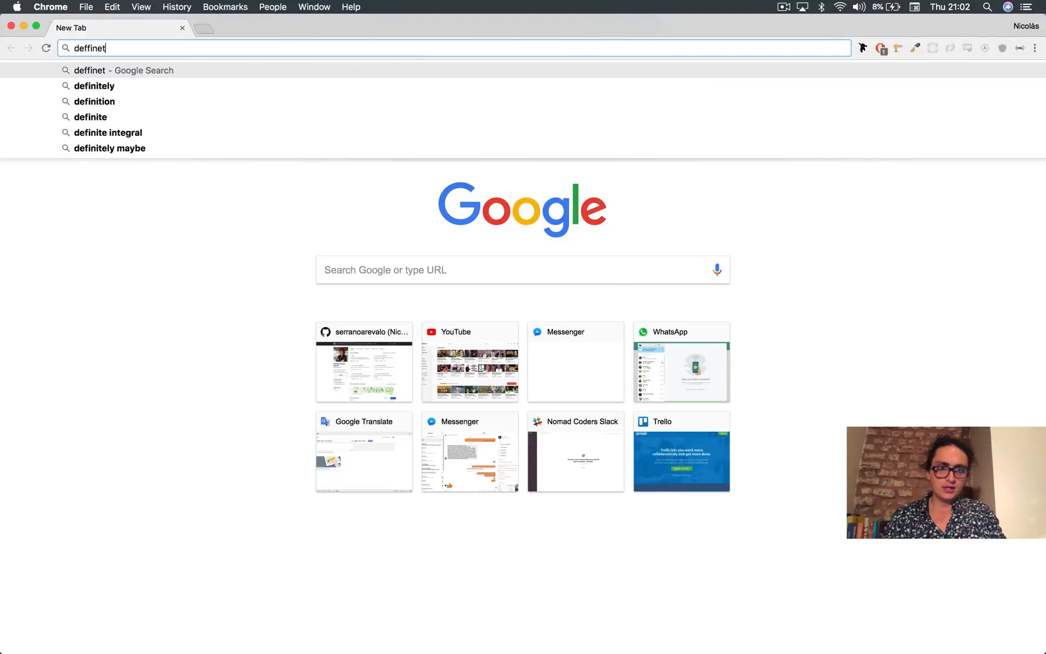
type("definitely typd")
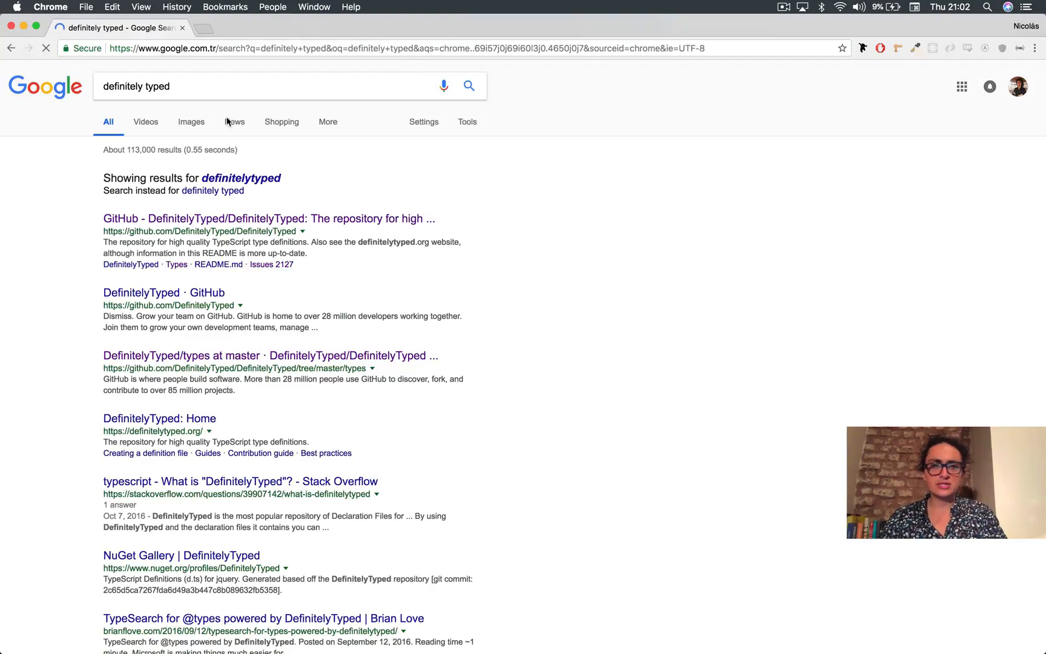
left_click(267, 218)
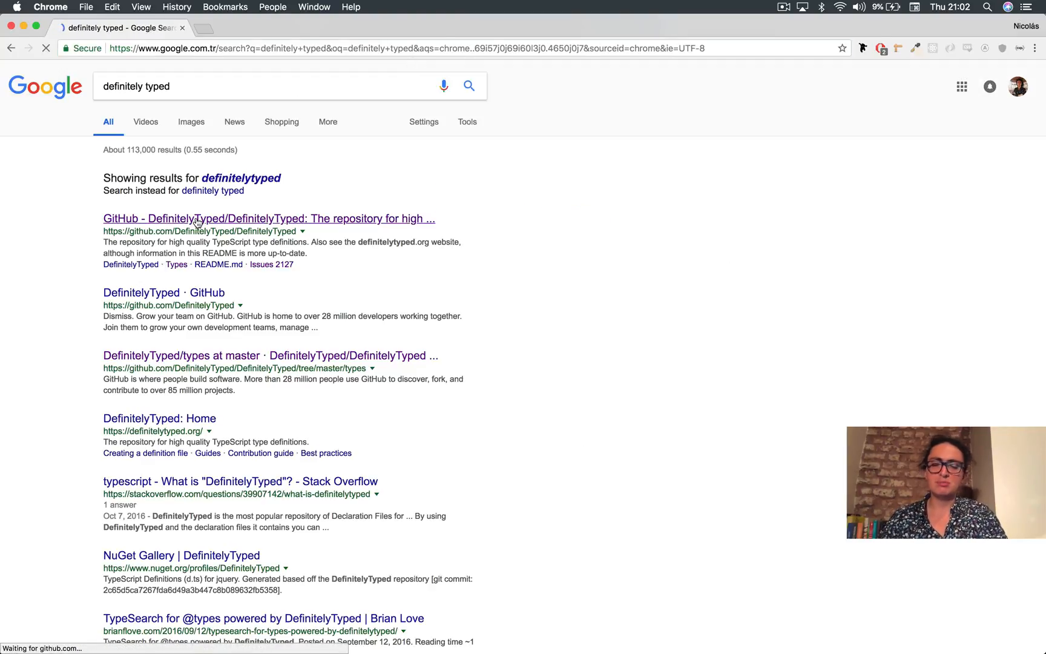
left_click(267, 218)
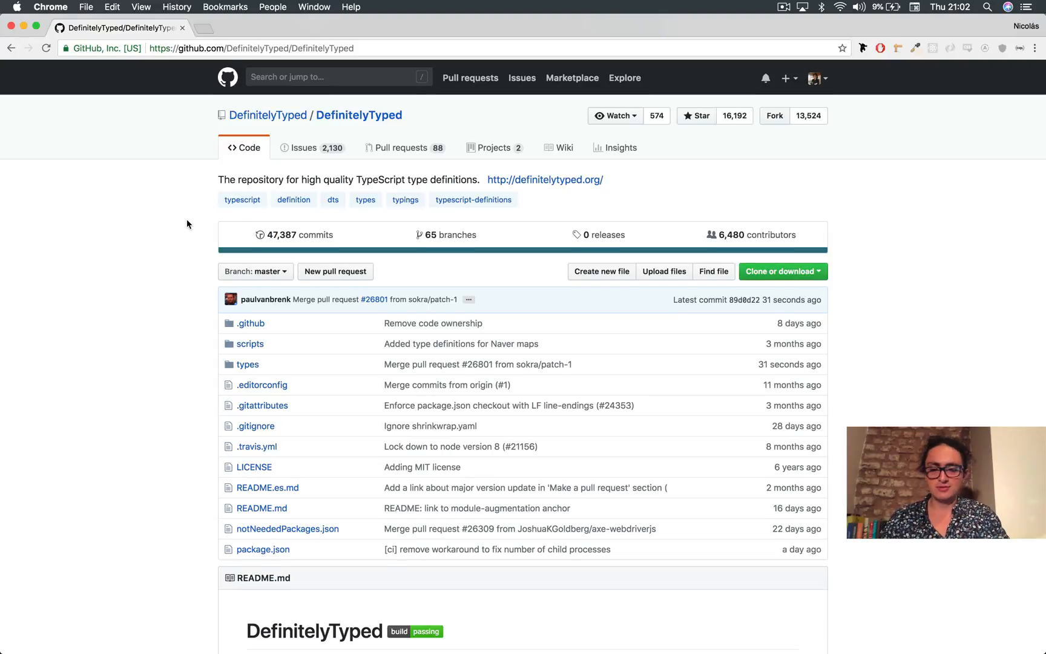
Step: Open the types folder in the DefinitelyTyped repository file list
scroll("down", 3)
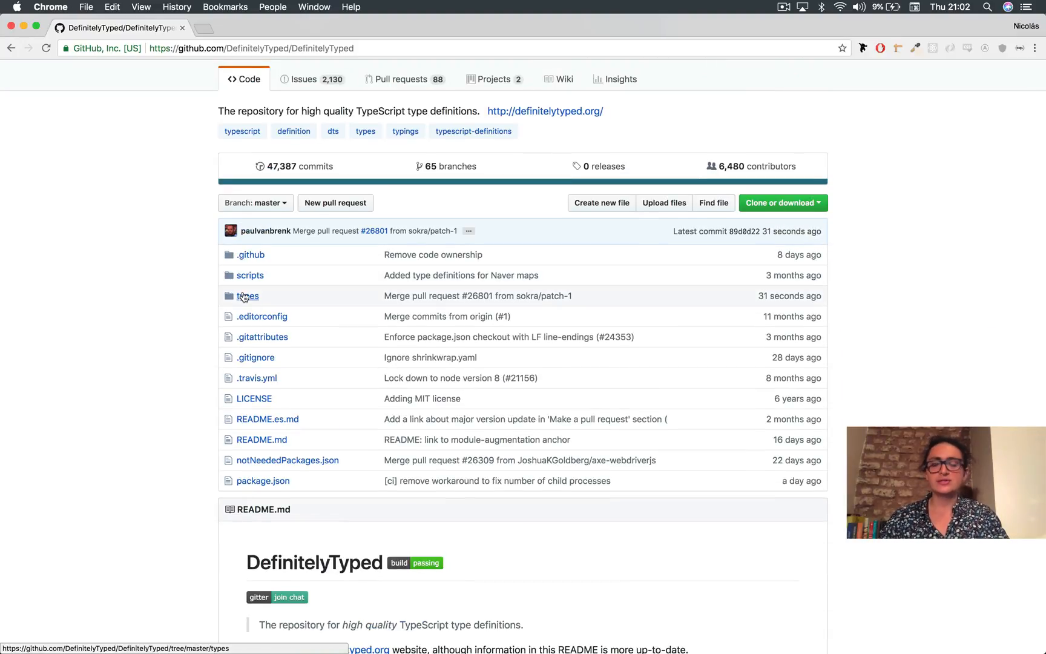
mouse_move(247, 296)
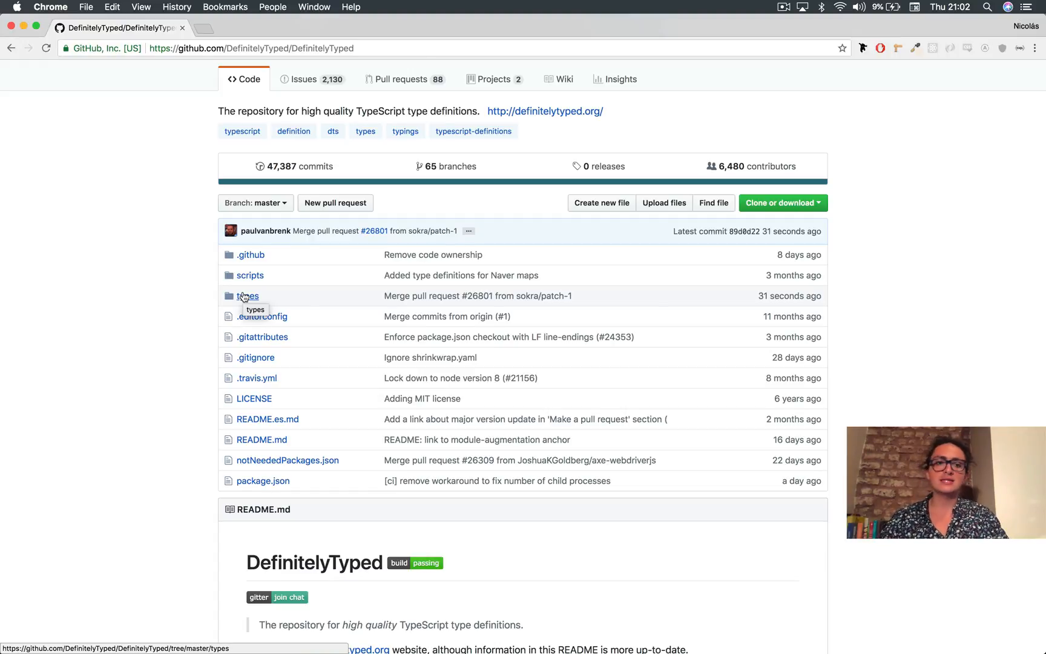
left_click(247, 295)
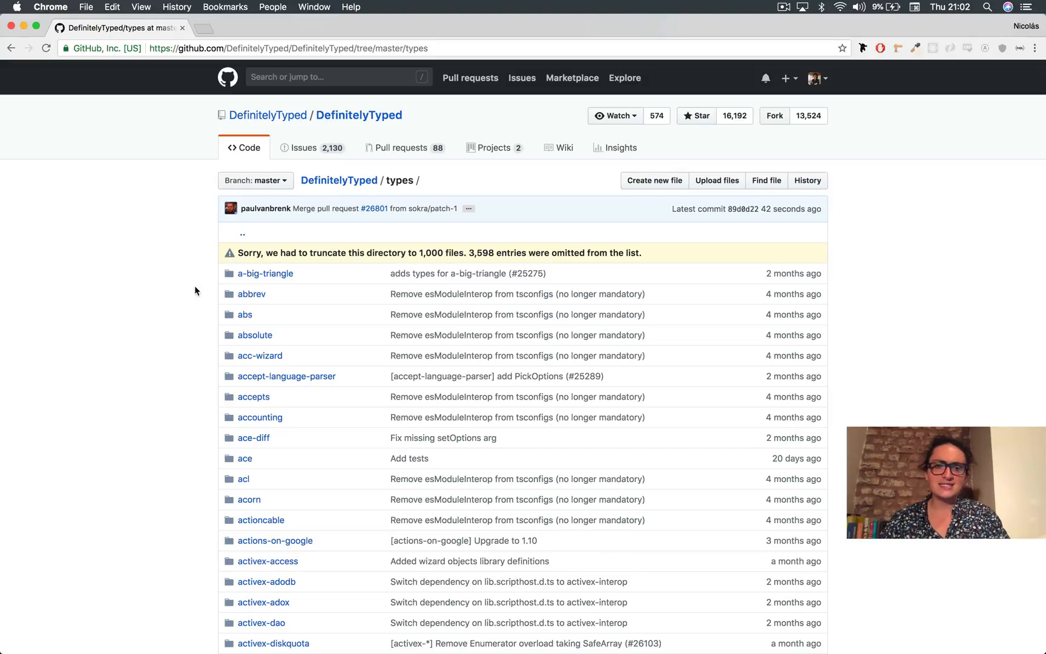
Step: Find 'node' on the page and open the node type definitions folder
type("force")
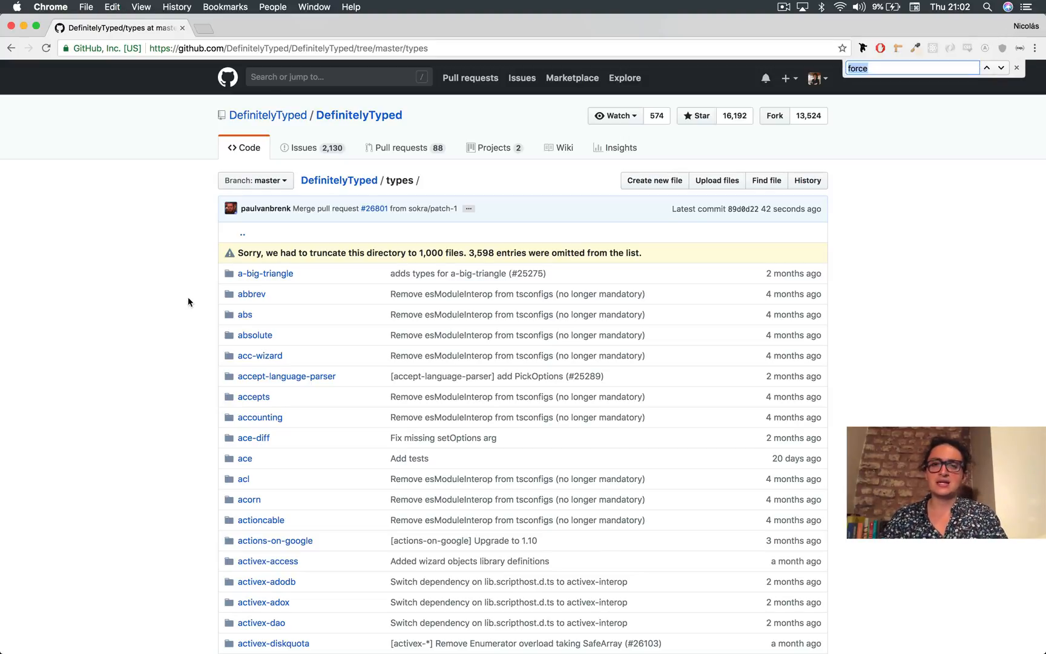
type("node")
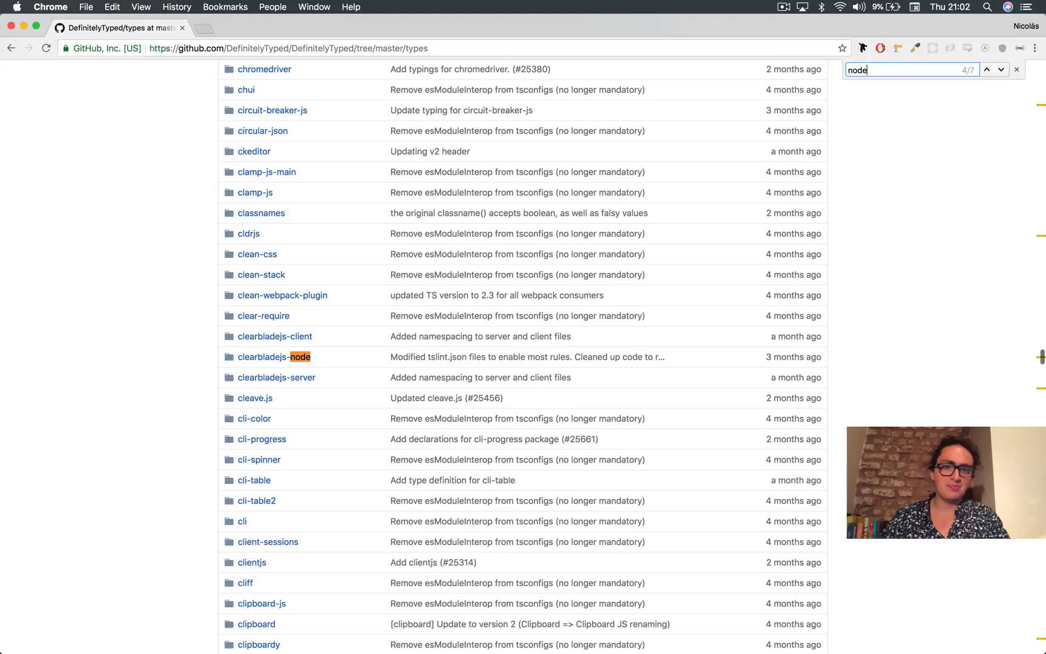
left_click(1001, 69)
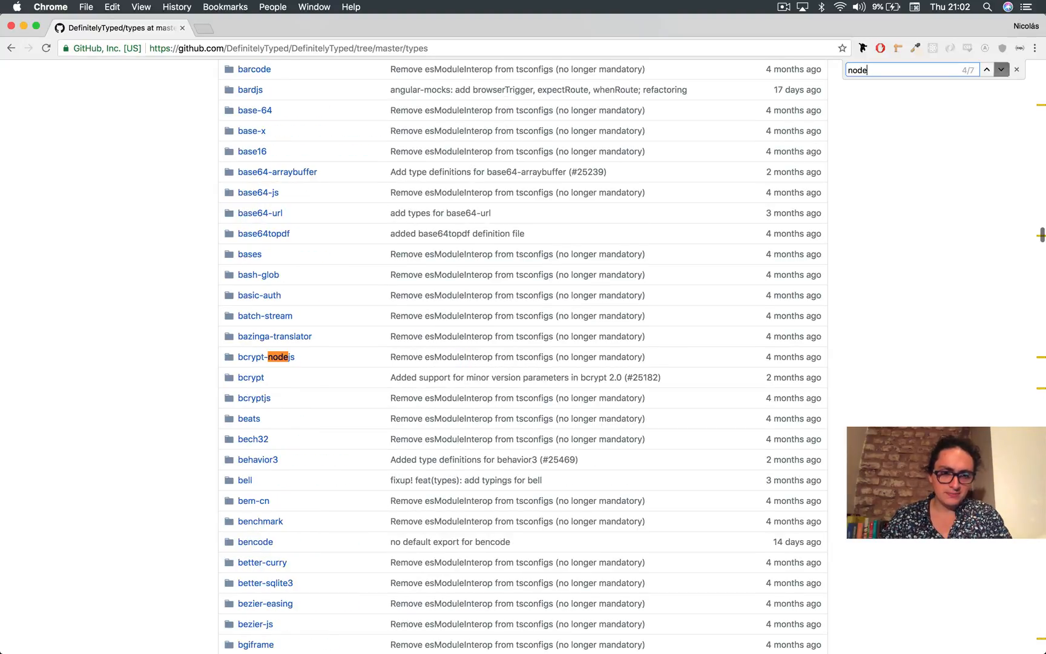
left_click(986, 69)
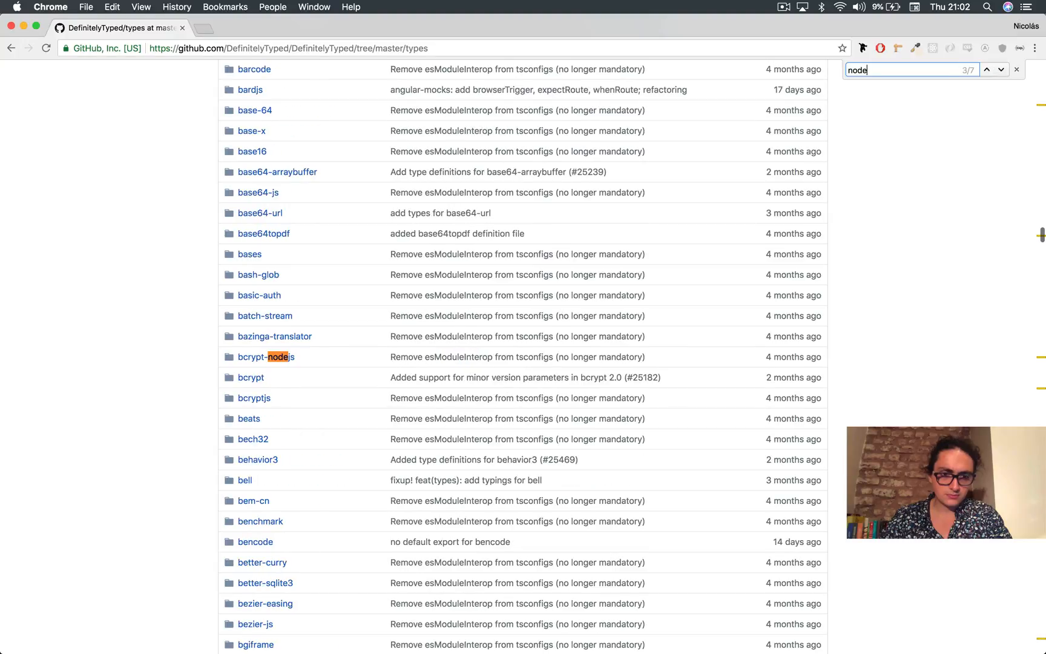
left_click(1001, 69)
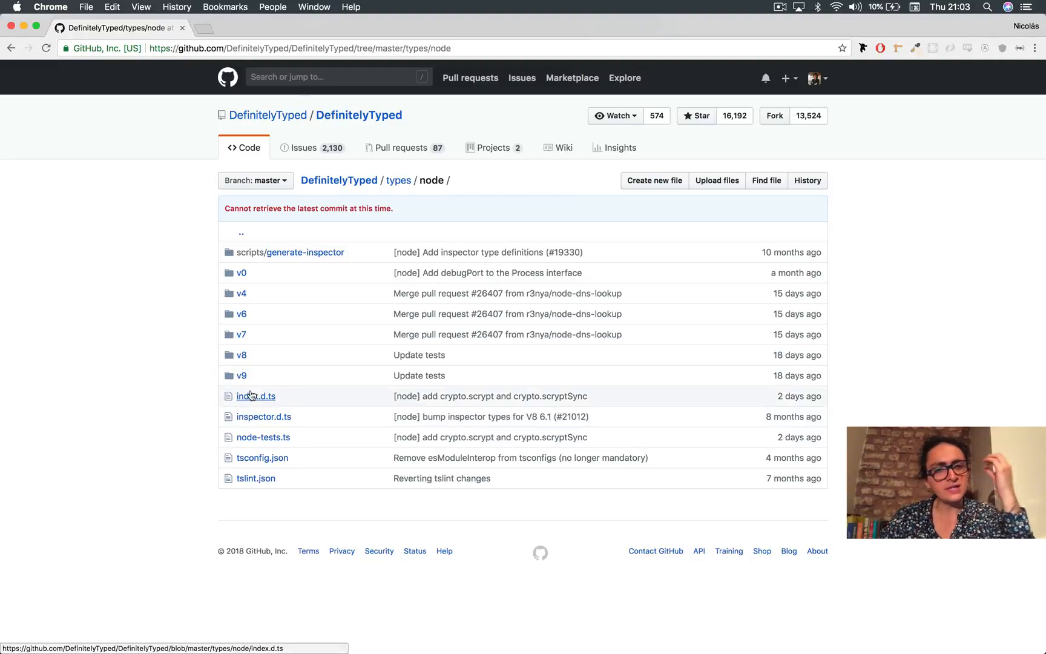
Step: Open Node's index.d.ts and scroll through its console type definitions
left_click(256, 396)
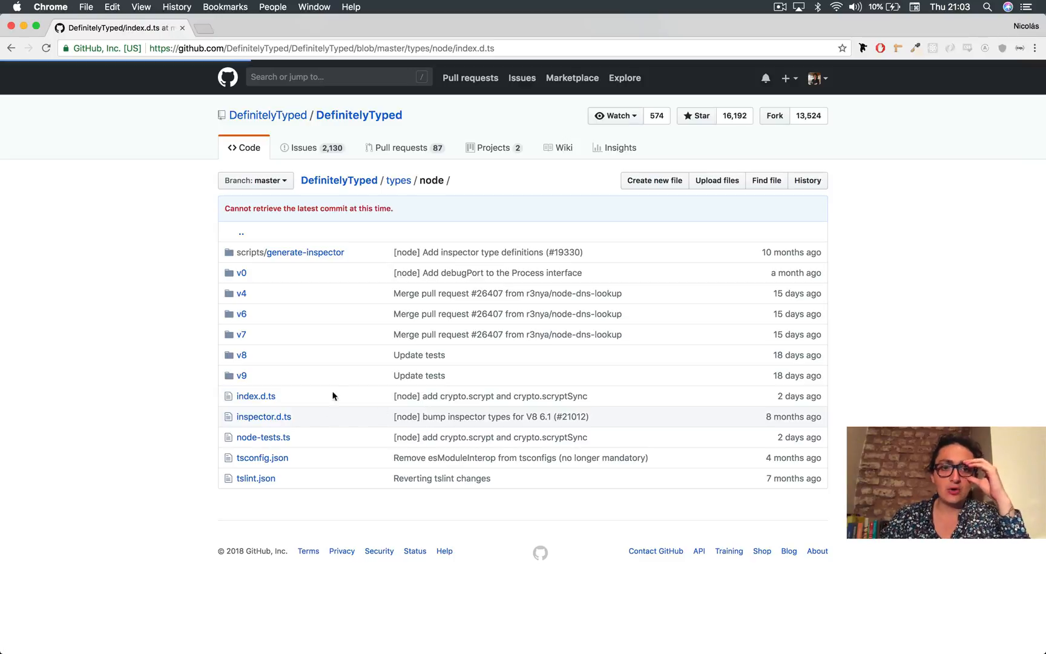
left_click(256, 396)
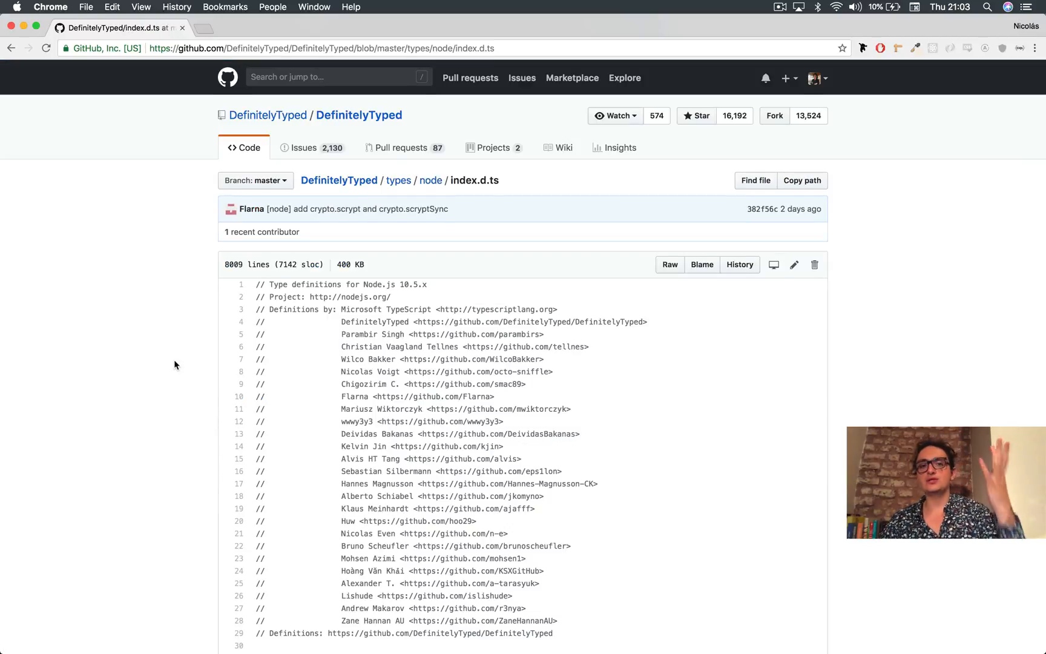
scroll("down", 3)
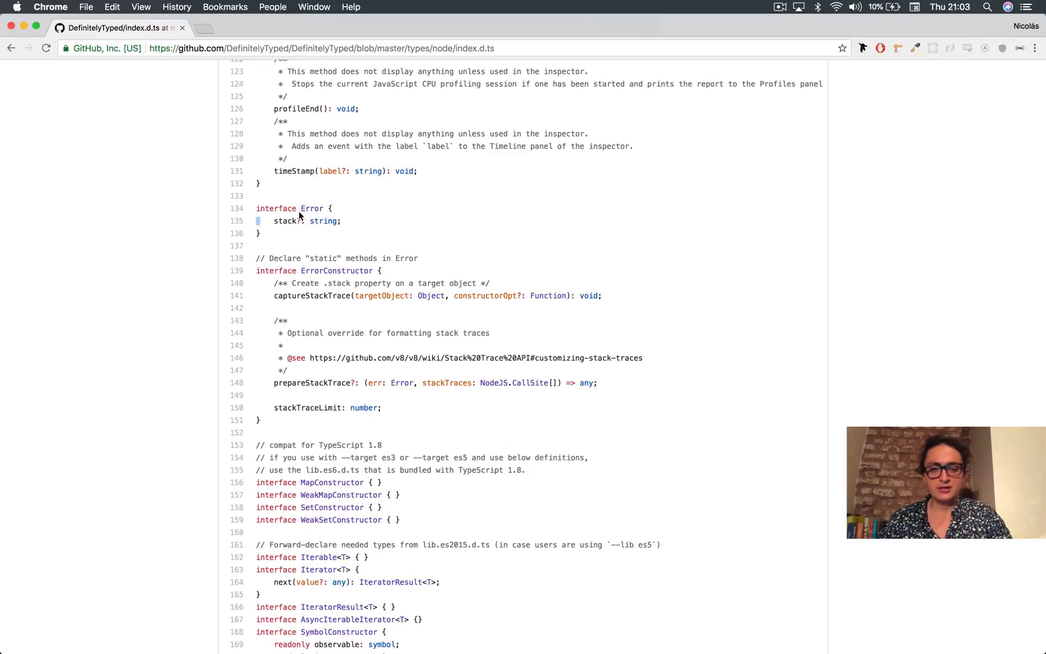
scroll("up", 3)
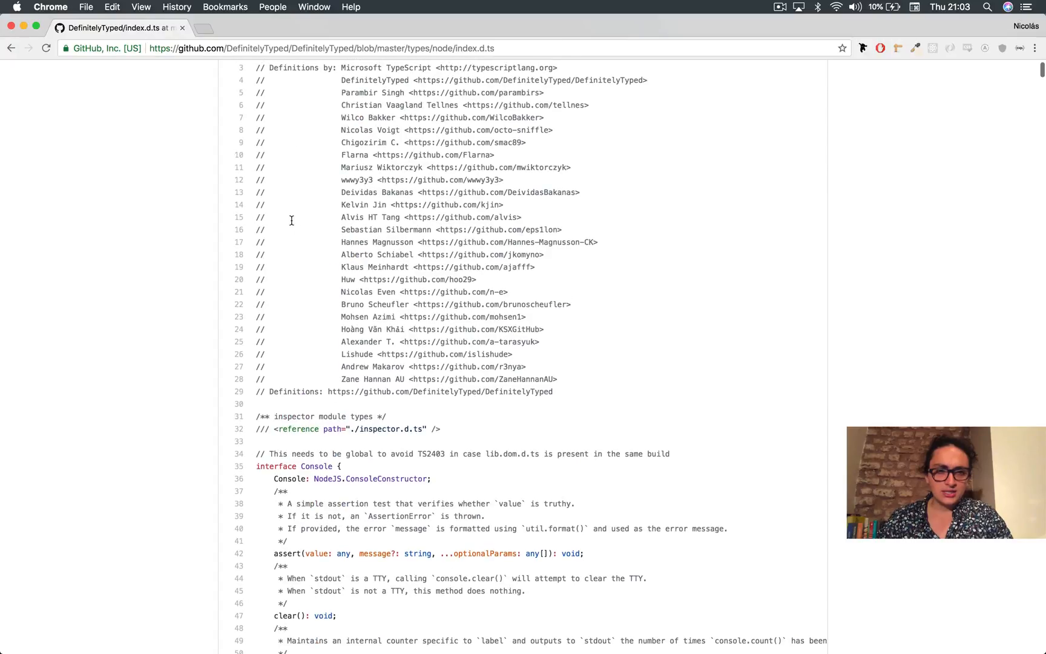
scroll("down", 3)
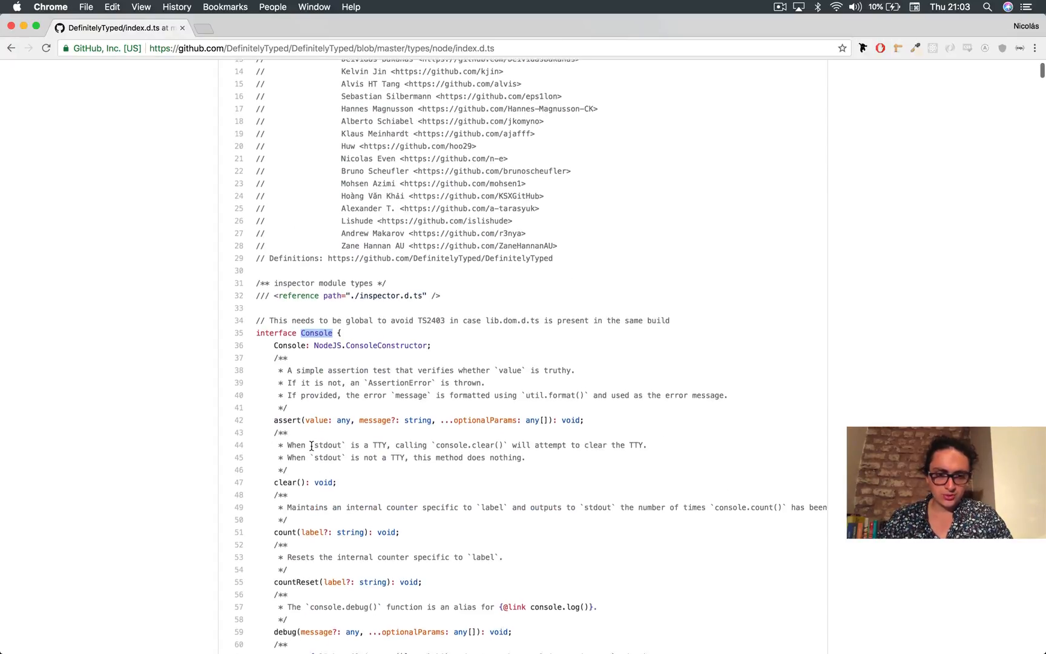
scroll("down", 3)
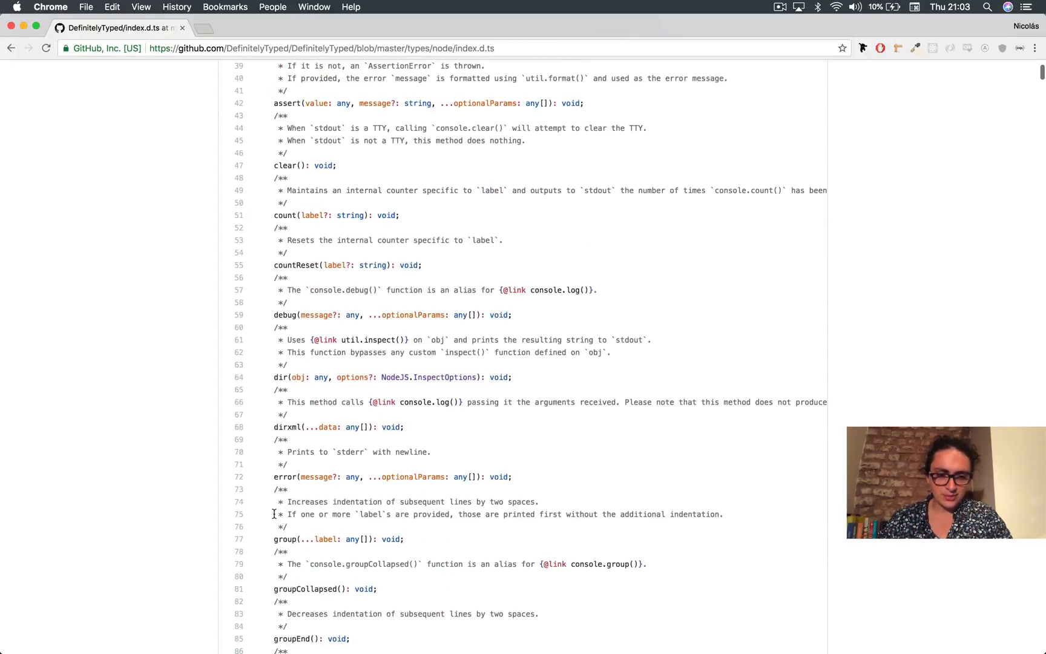
scroll("down", 3)
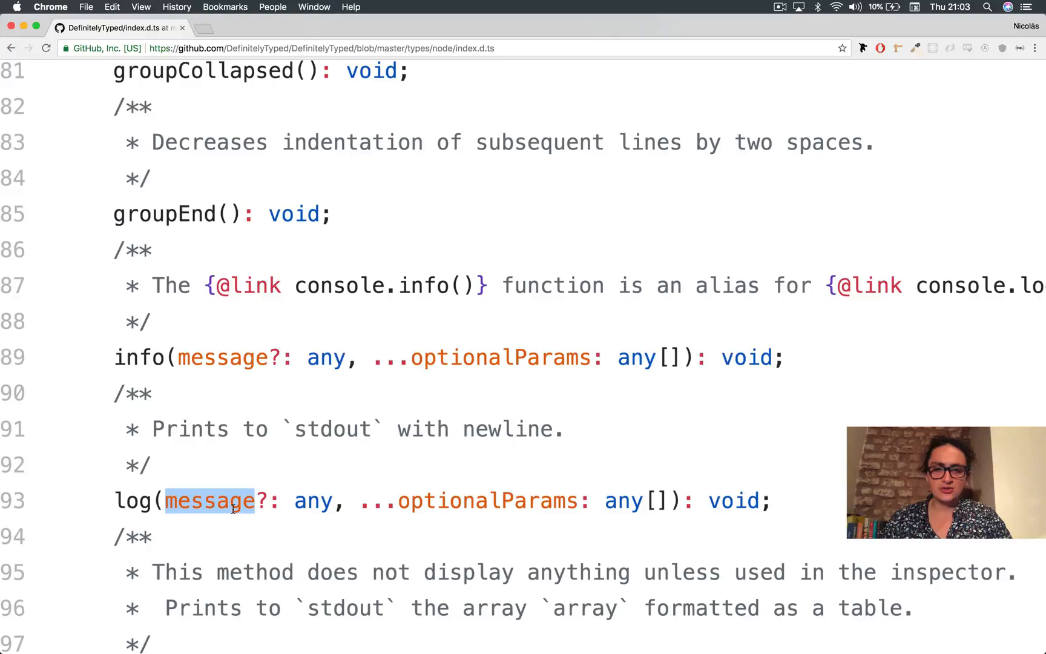
scroll("down", 3)
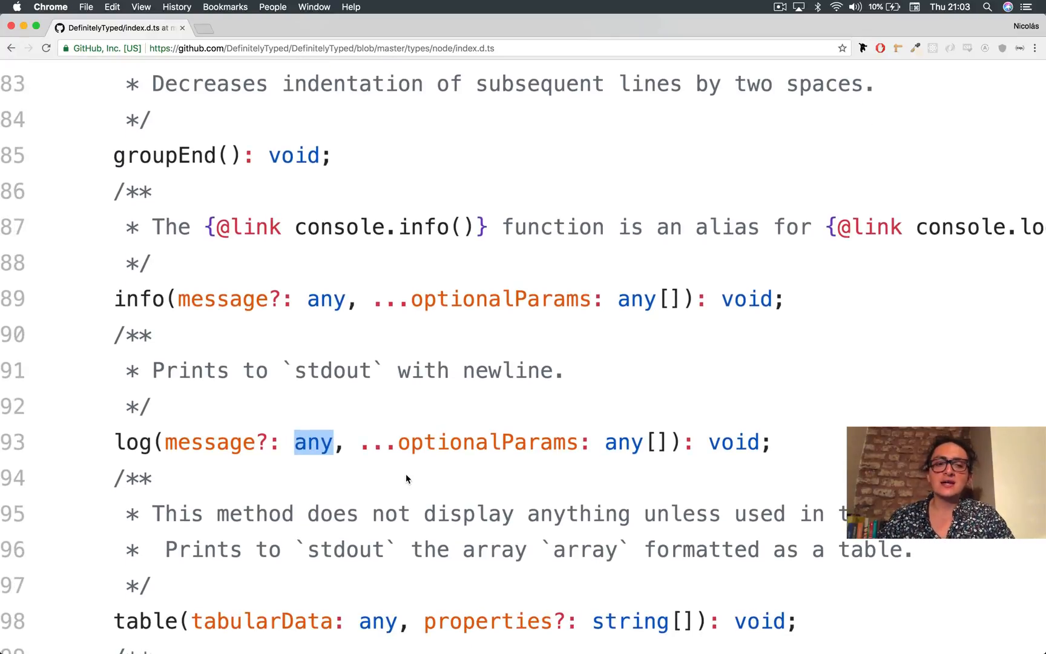
scroll("up", 3)
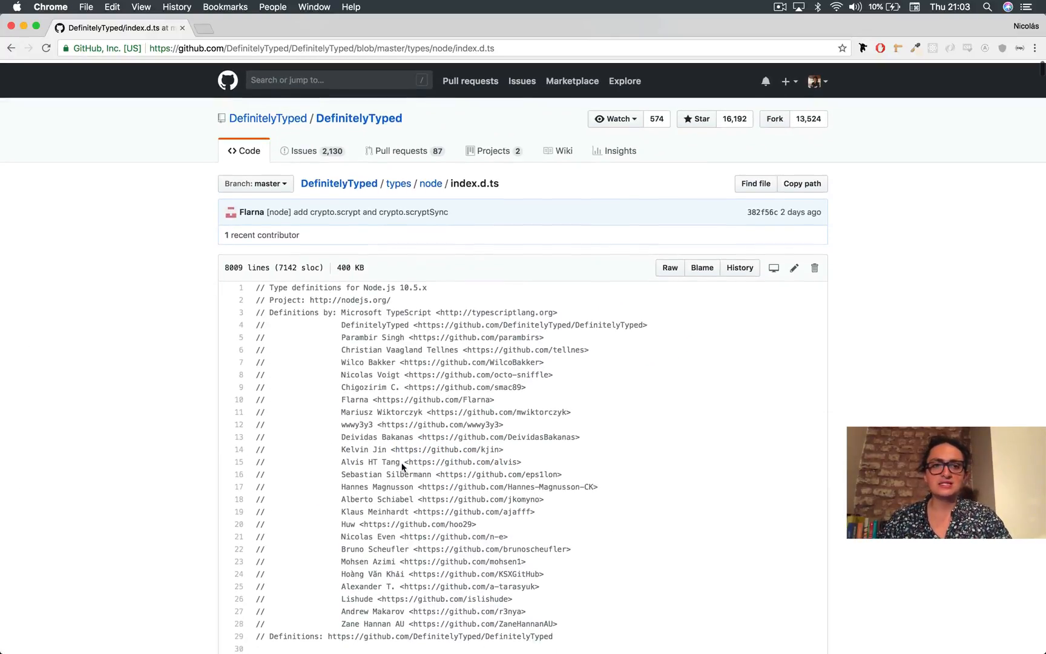
Step: Return to the DefinitelyTyped repository home page
left_click(358, 119)
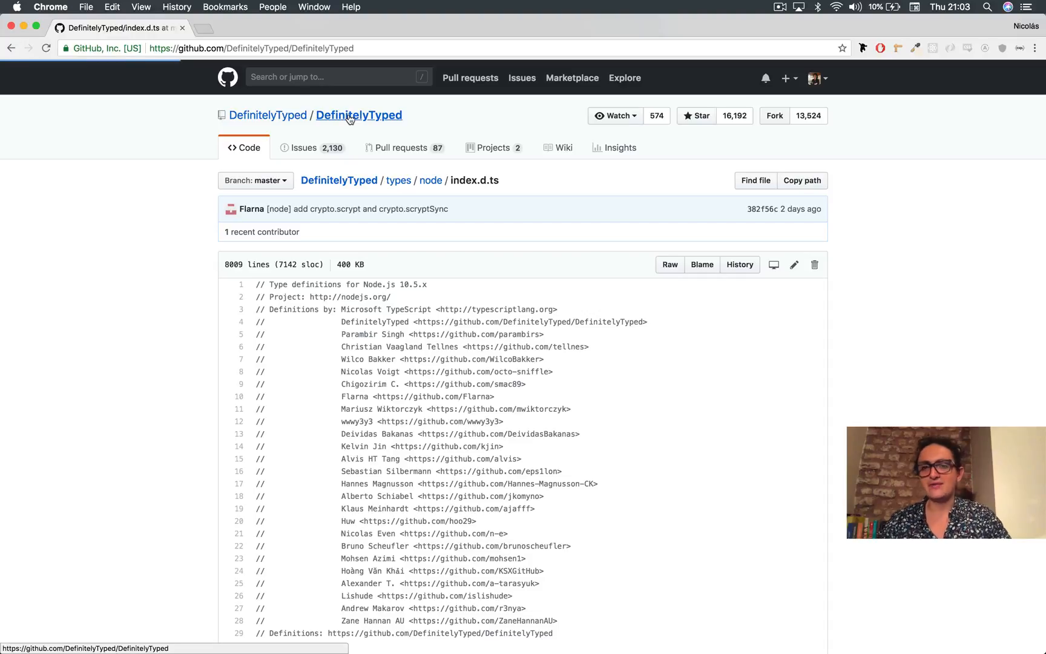
left_click(359, 115)
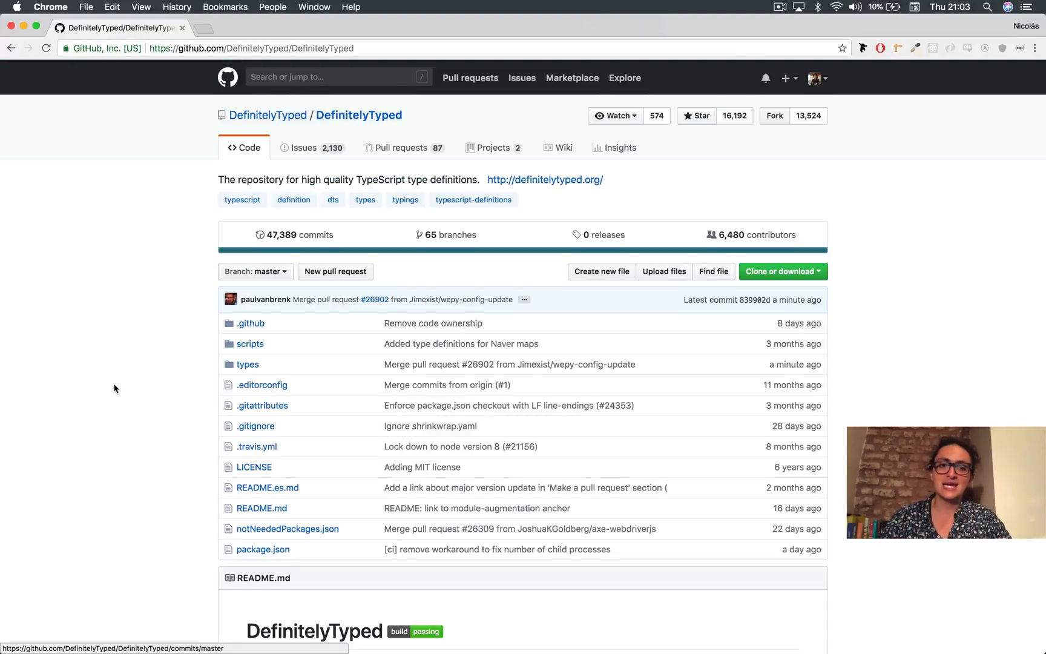
scroll("down", 3)
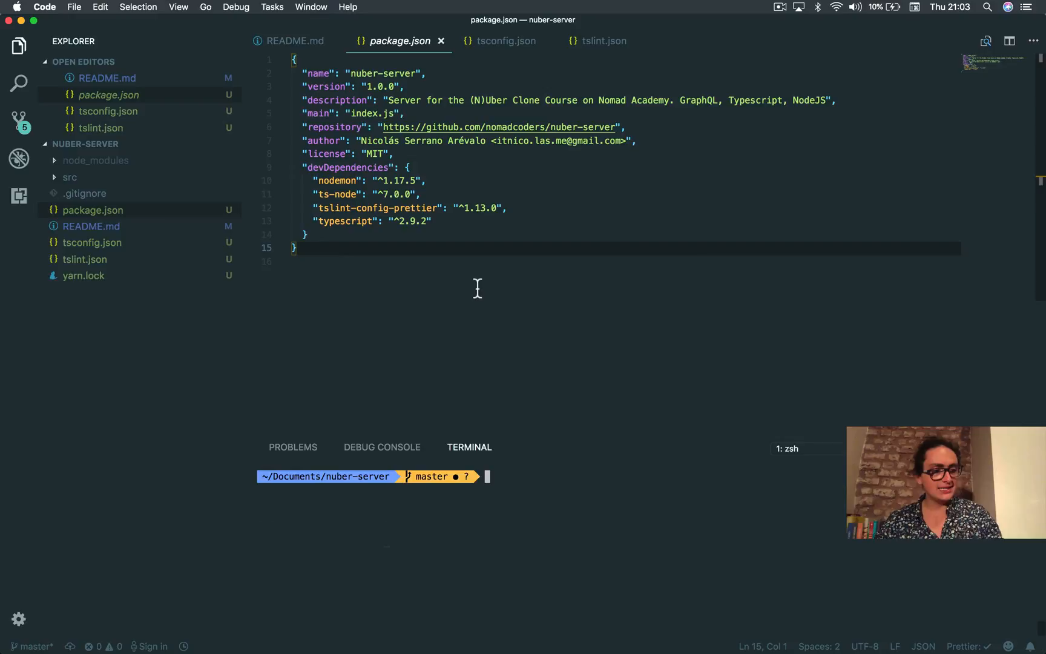
type("yarn add @")
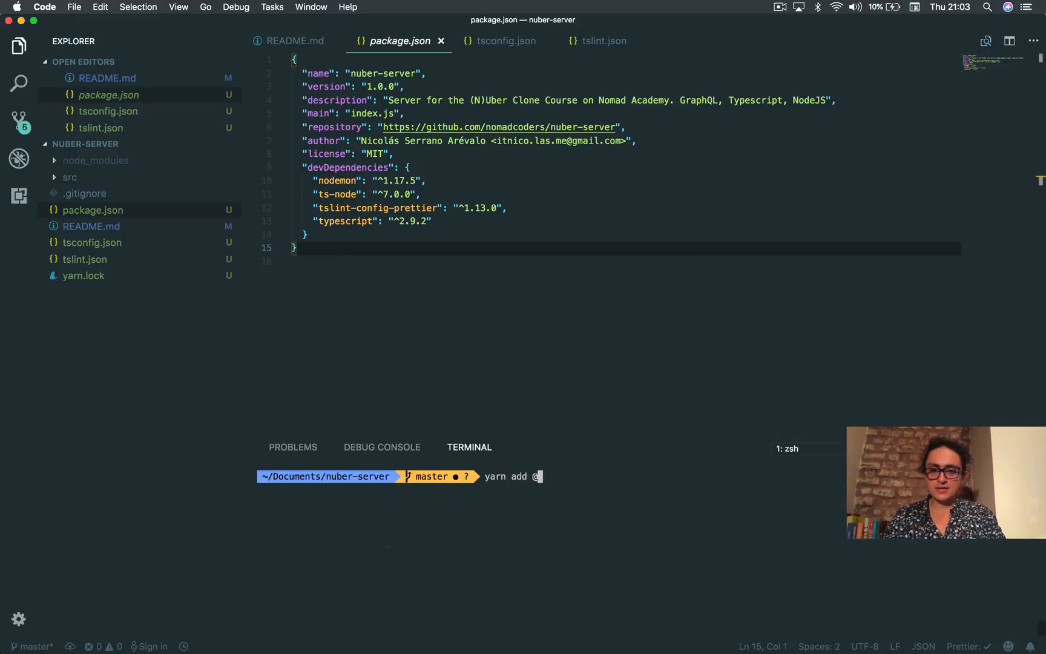
type("types/node")
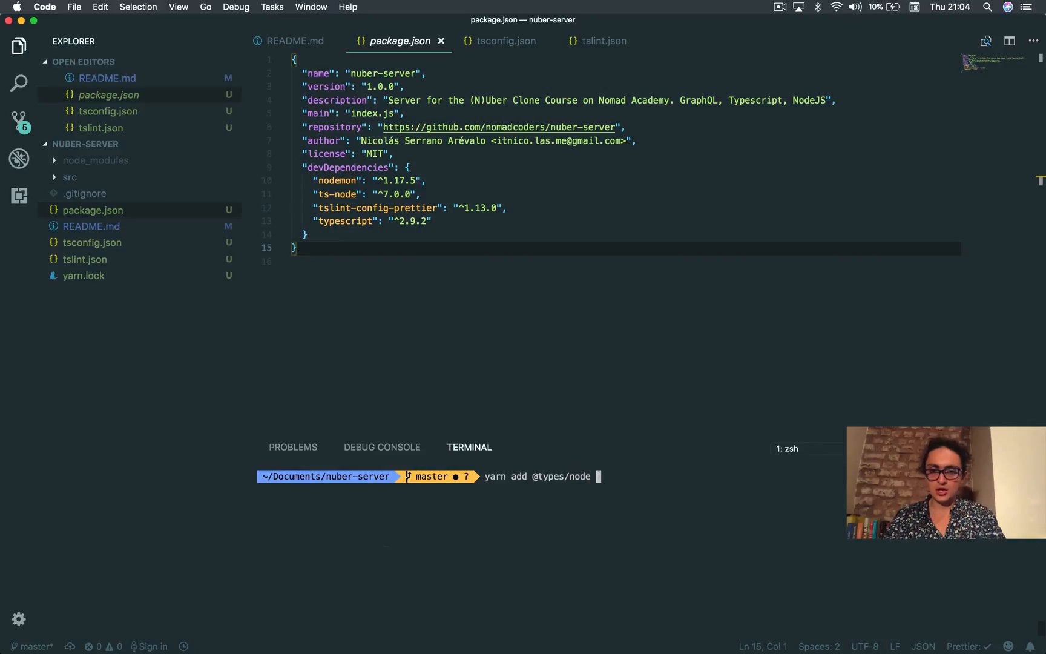
type("--dev")
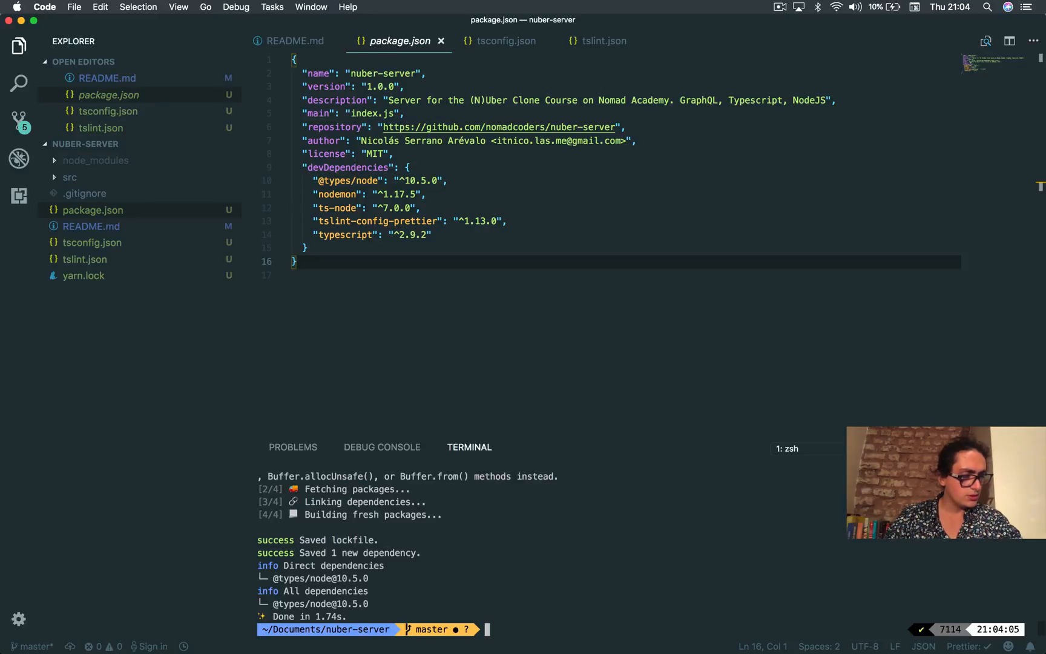
type("yarn")
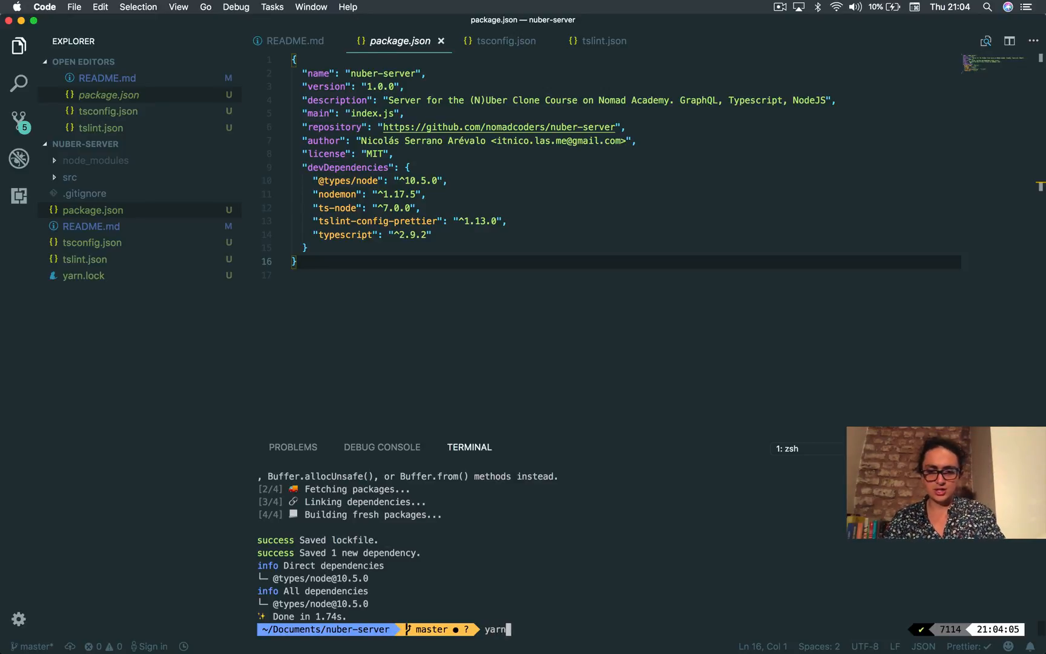